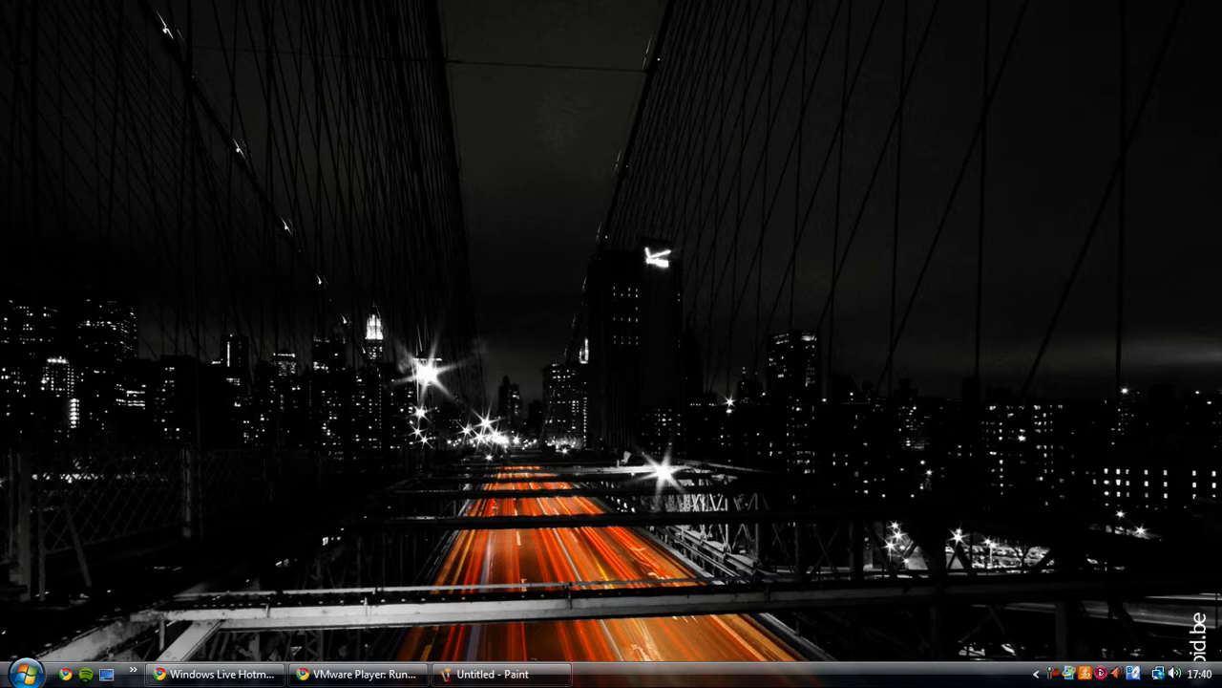
{"action": "mouse_move", "coordinate": [799, 432]}
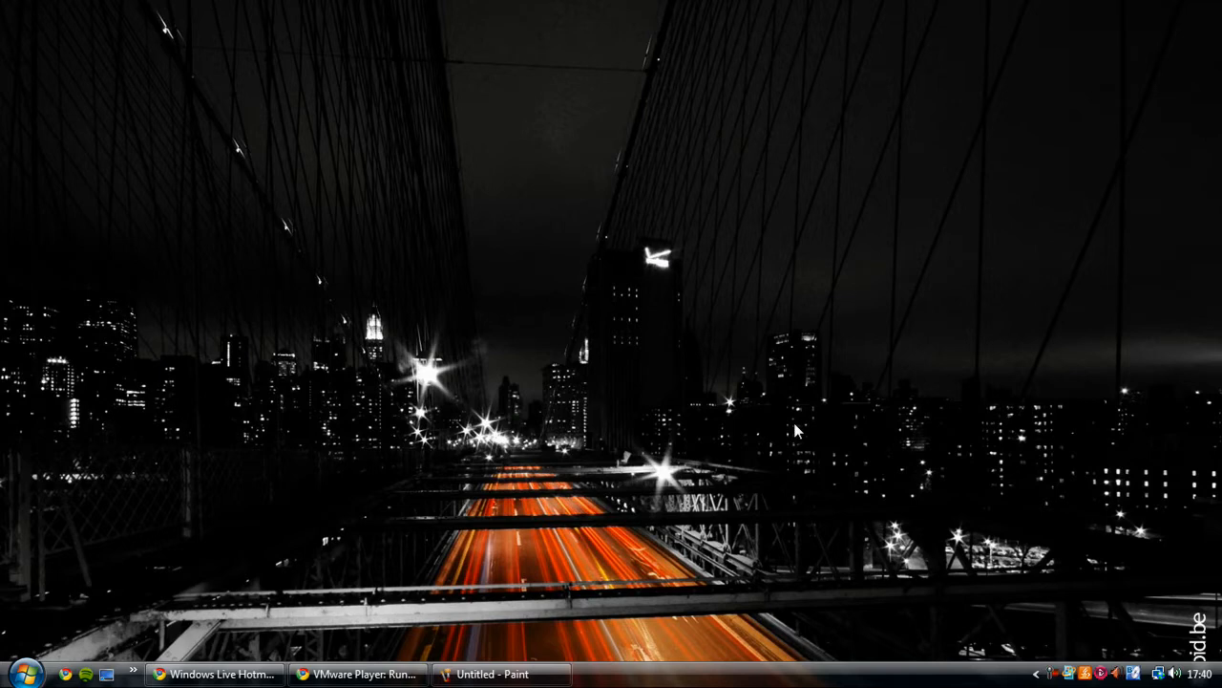
{"action": "mouse_move", "coordinate": [783, 430]}
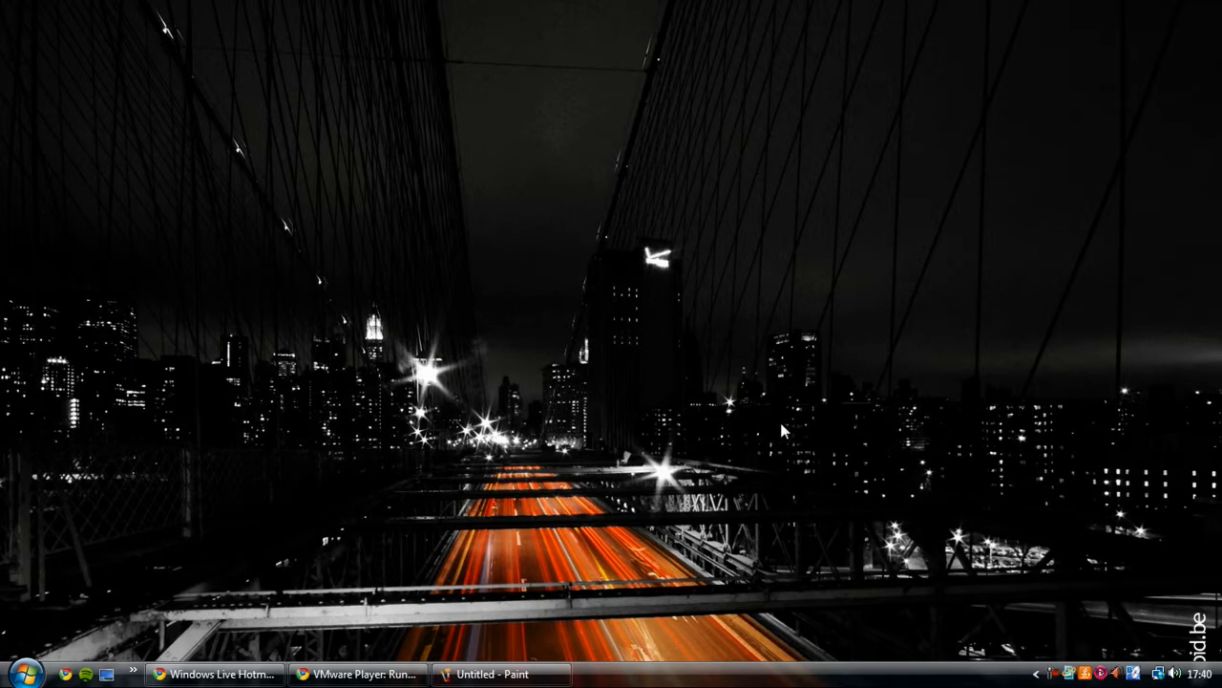
Step: Restore the empty Untitled - Paint window and close it, leaving only the wallpaper
{"action": "left_click", "coordinate": [500, 674]}
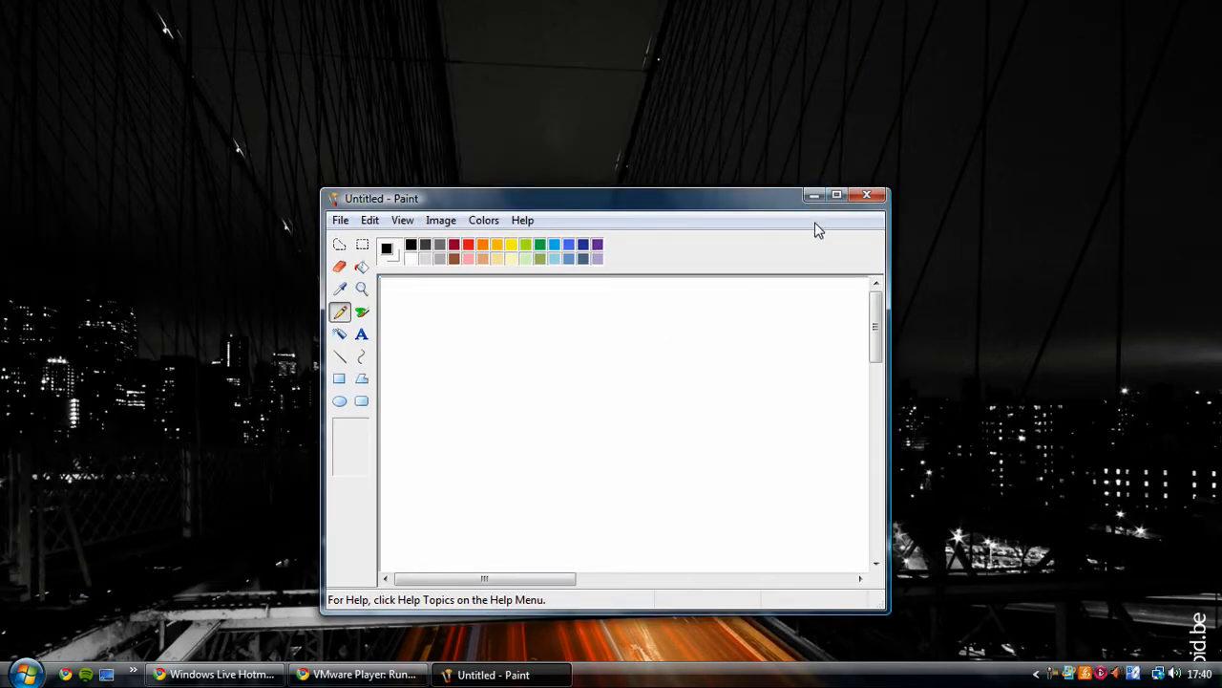
{"action": "mouse_move", "coordinate": [871, 214]}
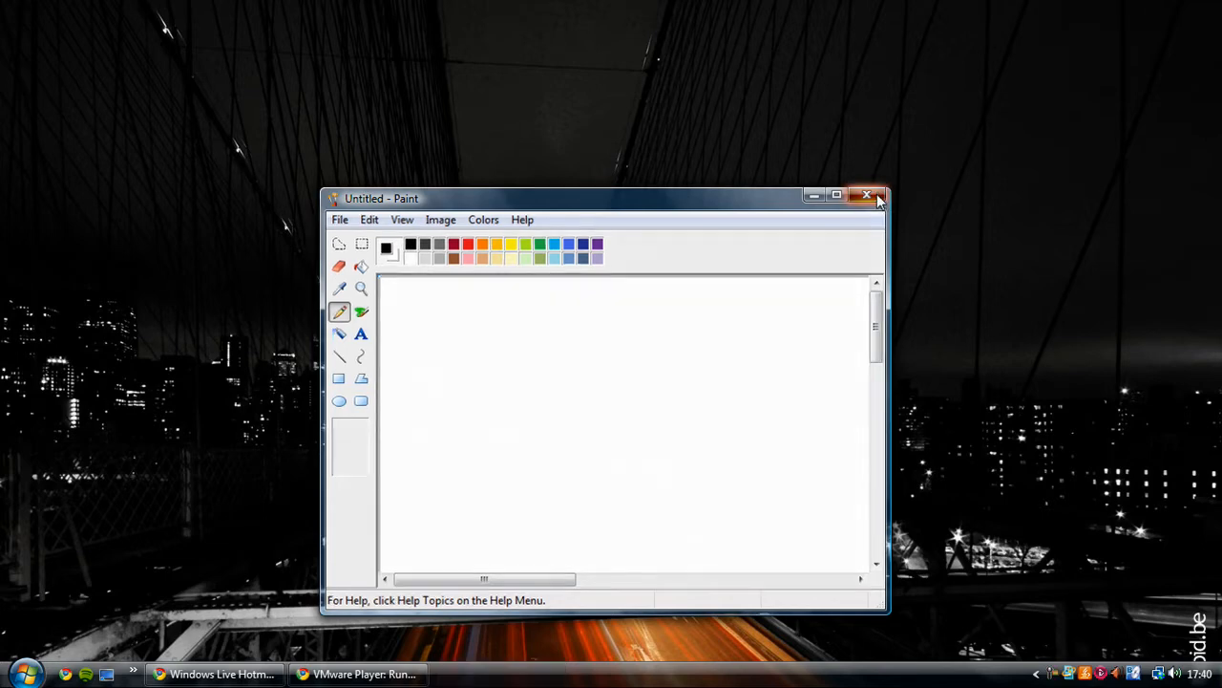
{"action": "left_click", "coordinate": [867, 195]}
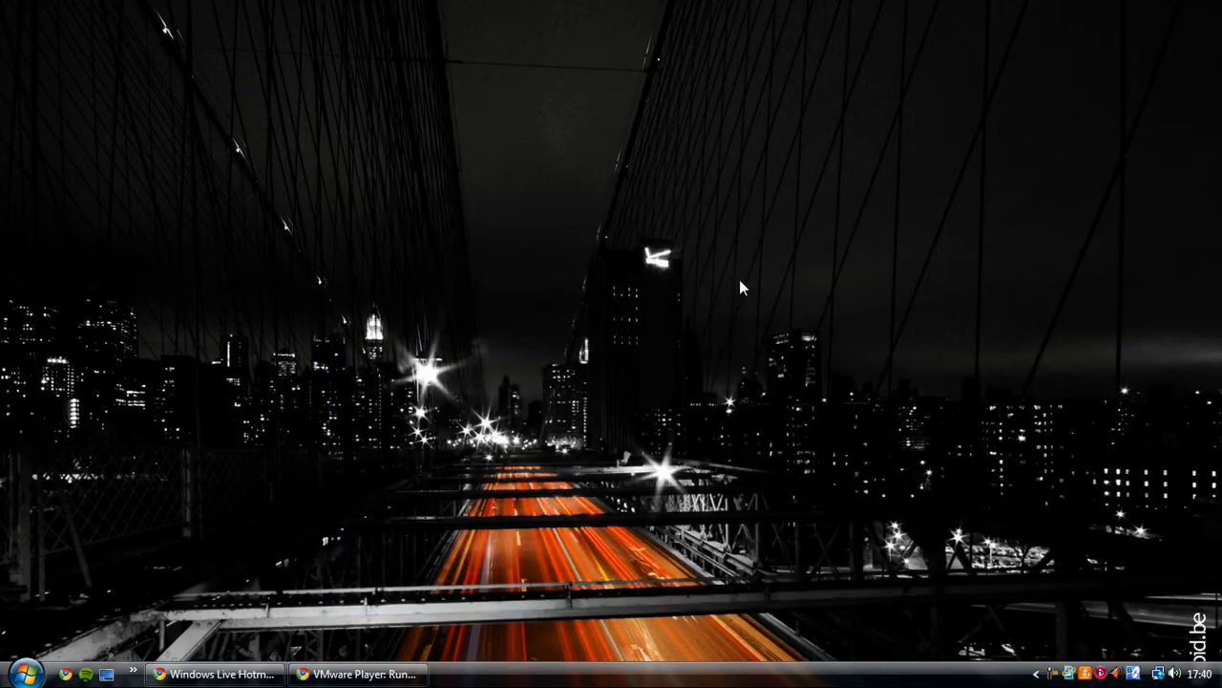
{"action": "mouse_move", "coordinate": [714, 294]}
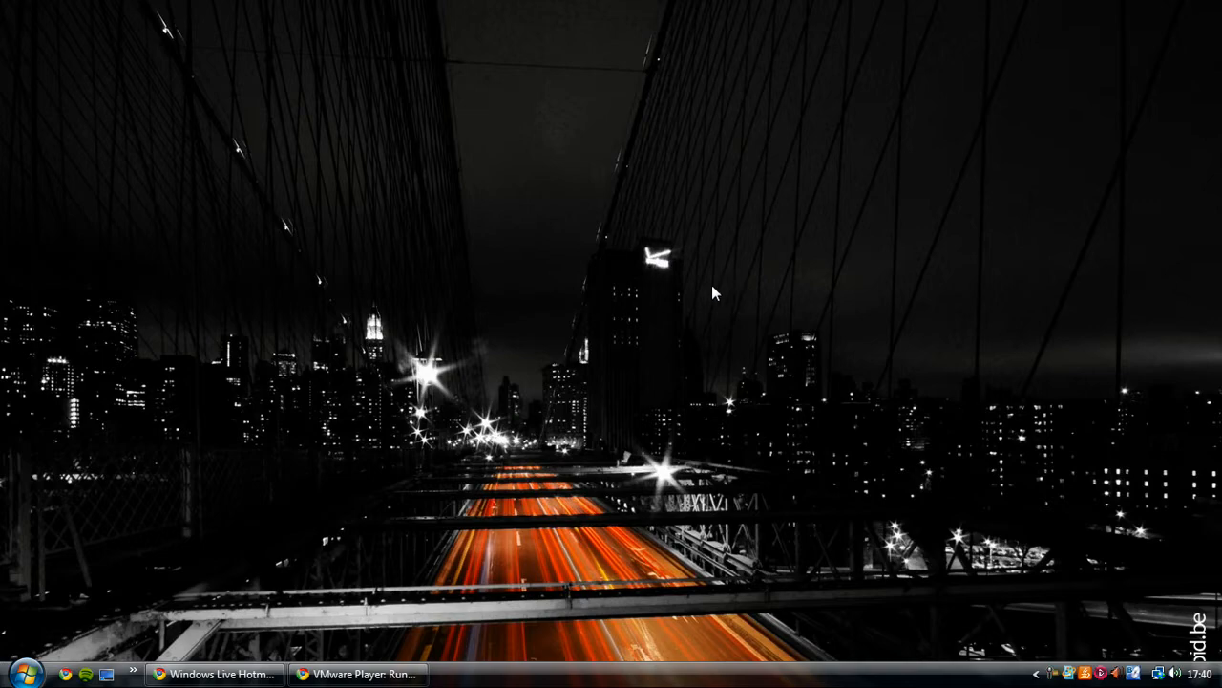
Step: Show the VMware Player product page in Chrome, then begin a Start menu search
{"action": "left_click", "coordinate": [353, 674]}
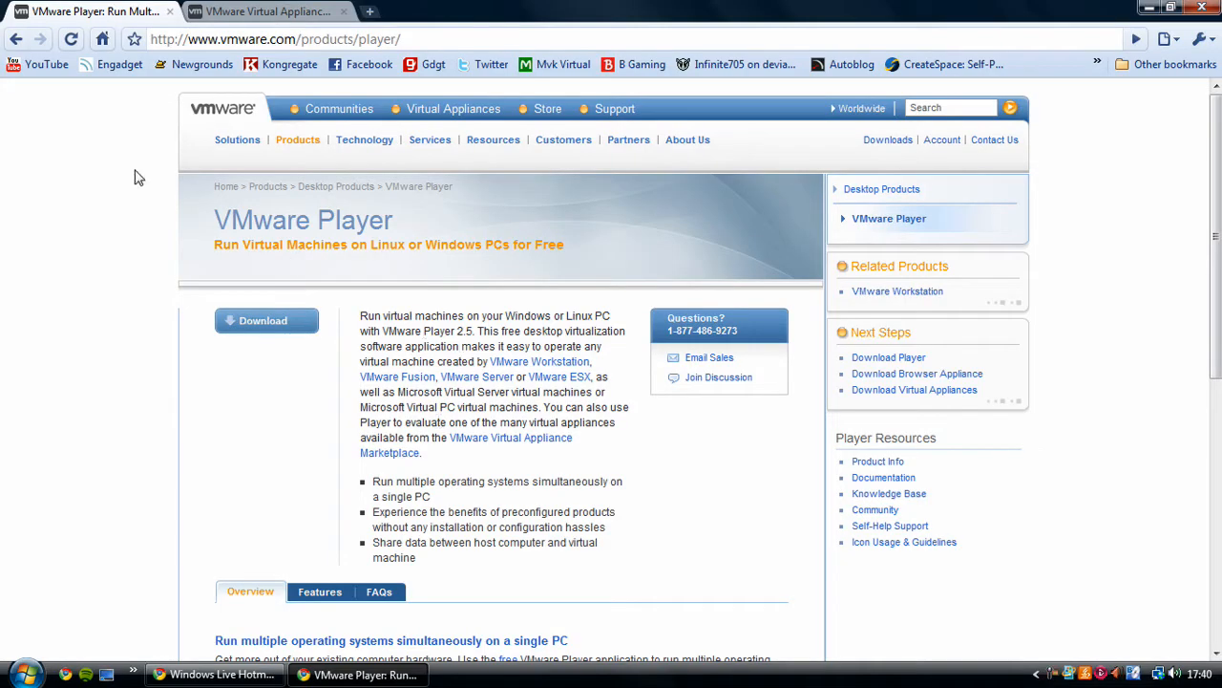
{"action": "mouse_move", "coordinate": [138, 130]}
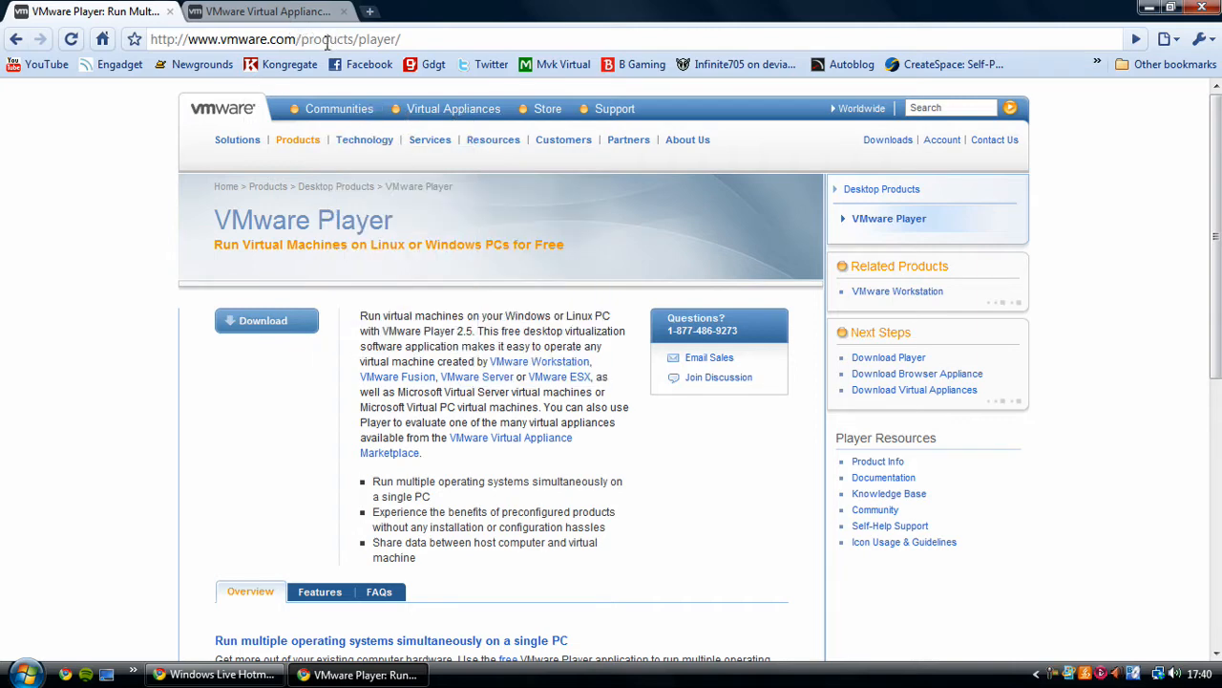
{"action": "left_click", "coordinate": [237, 139]}
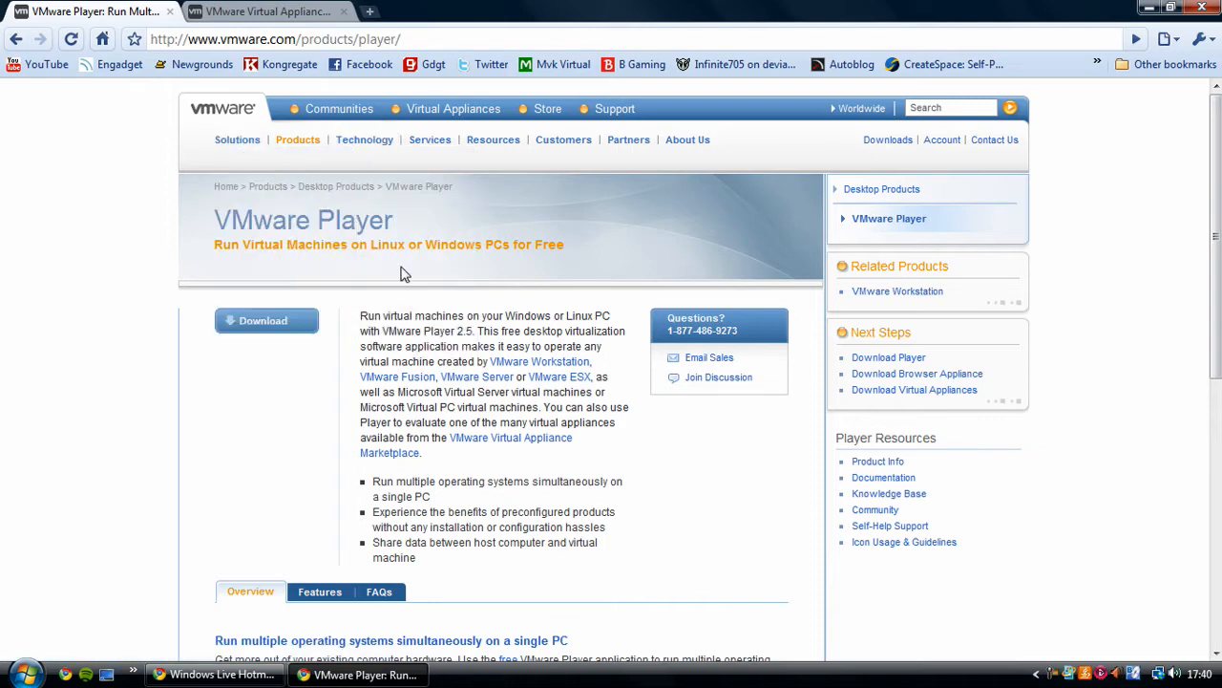
{"action": "mouse_move", "coordinate": [342, 345]}
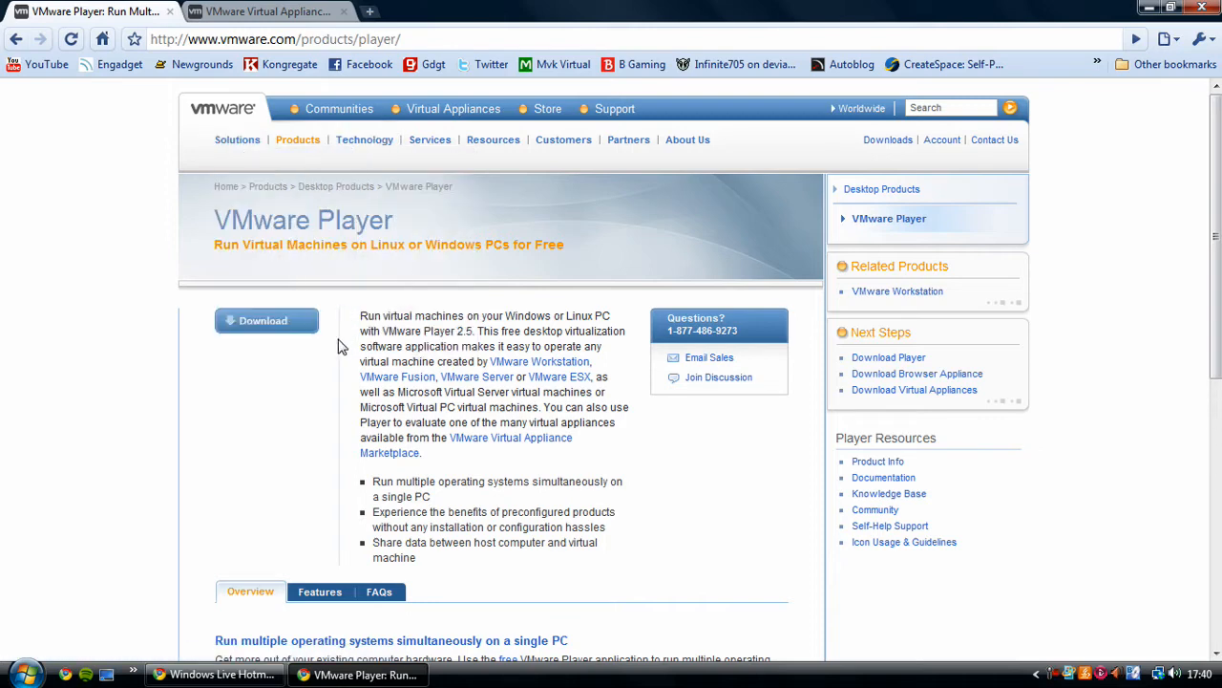
{"action": "mouse_move", "coordinate": [329, 344]}
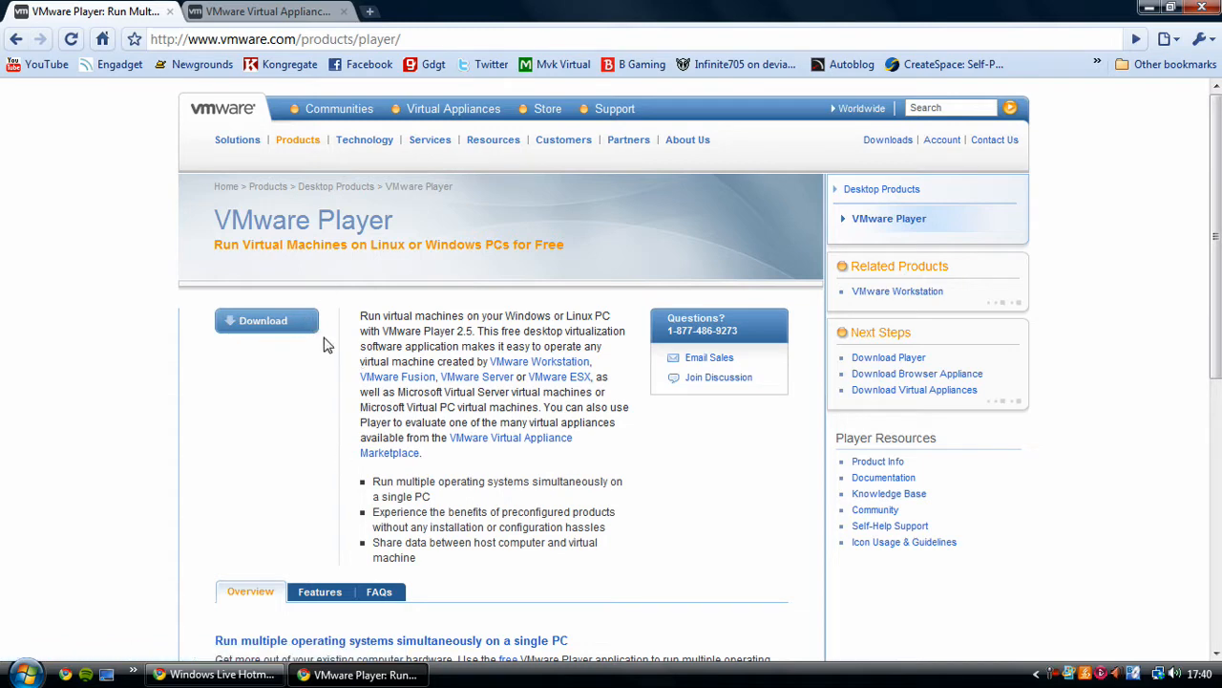
{"action": "mouse_move", "coordinate": [329, 488]}
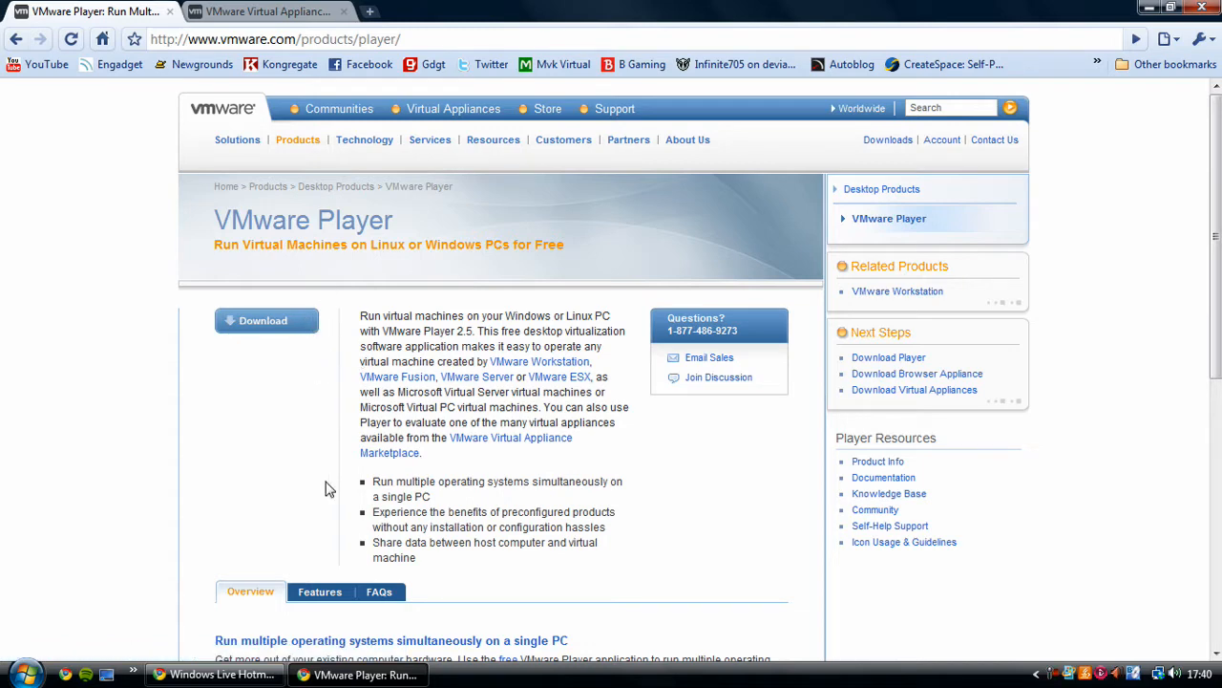
{"action": "mouse_move", "coordinate": [283, 363]}
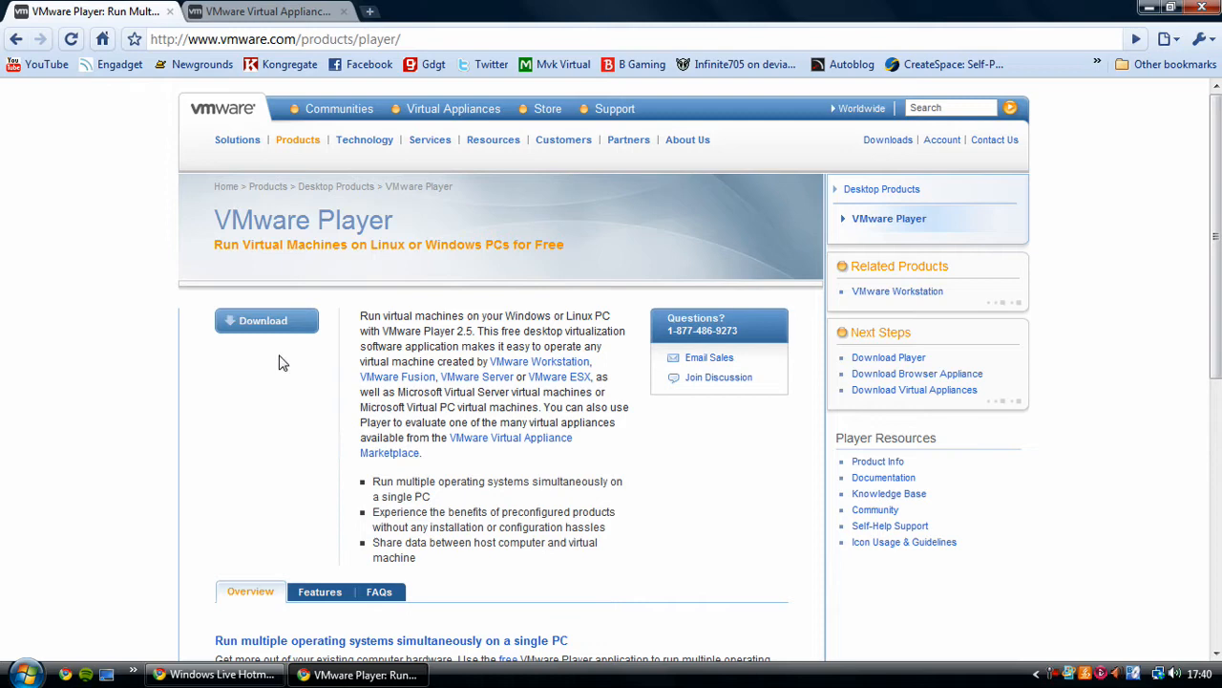
{"action": "mouse_move", "coordinate": [267, 439]}
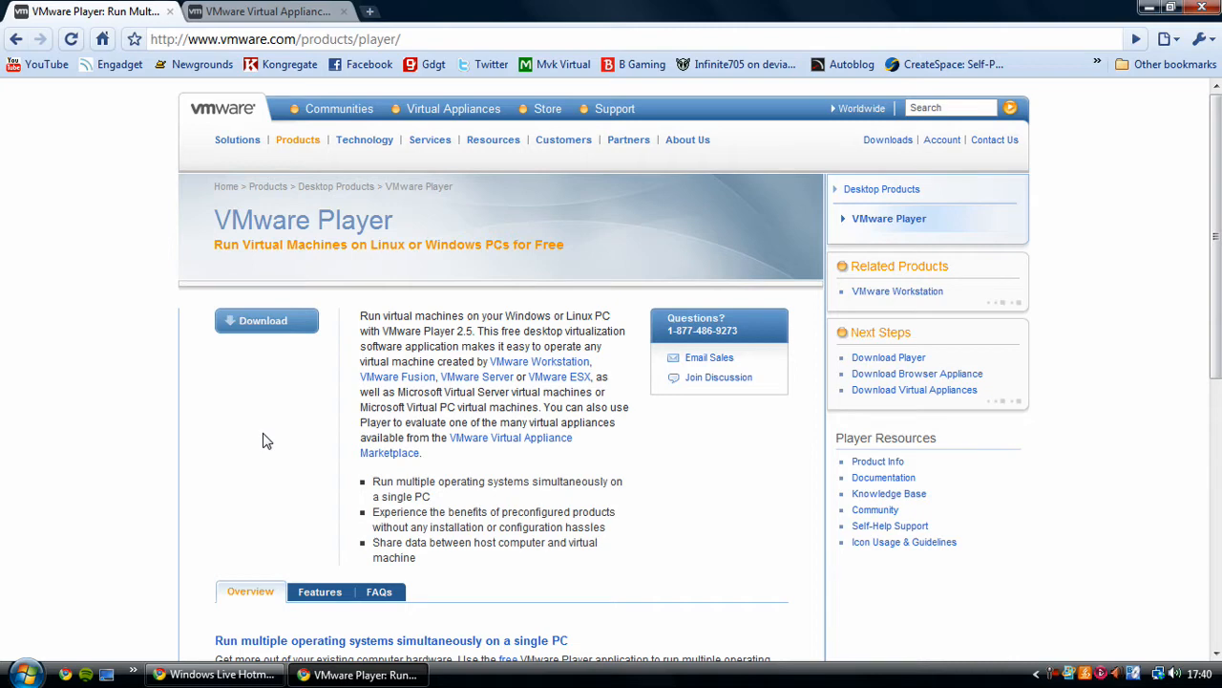
{"action": "mouse_move", "coordinate": [288, 357]}
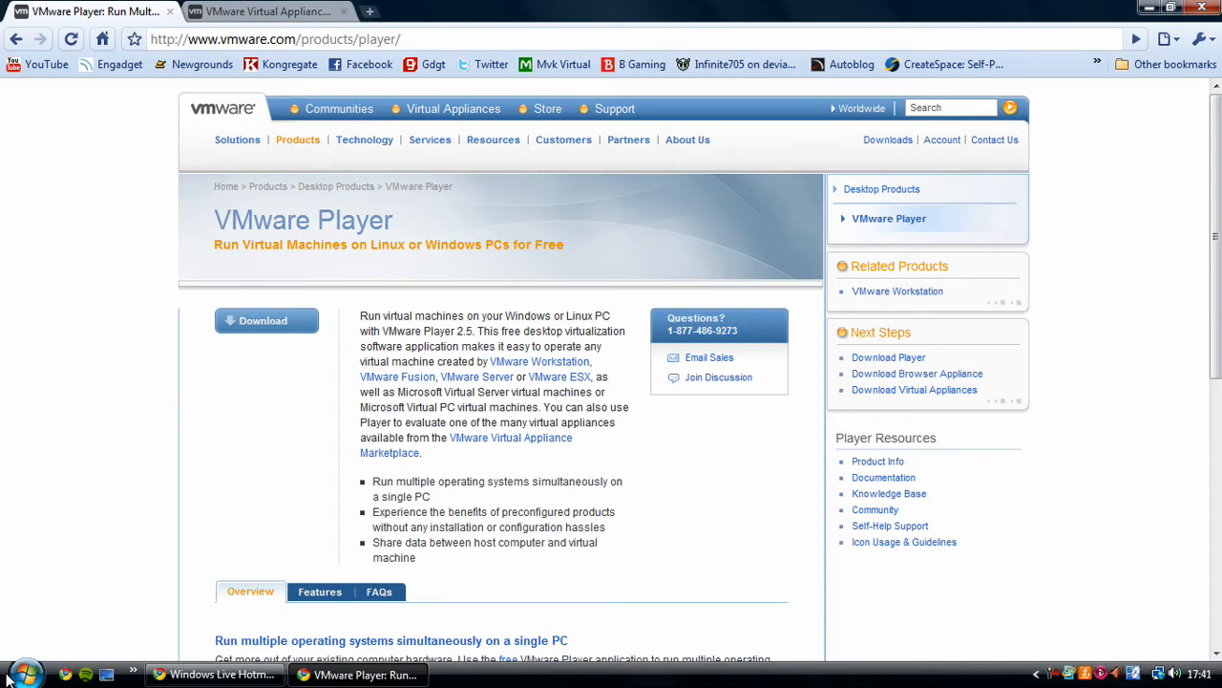
{"action": "left_click", "coordinate": [15, 676]}
{"action": "type", "text": "vmware"}
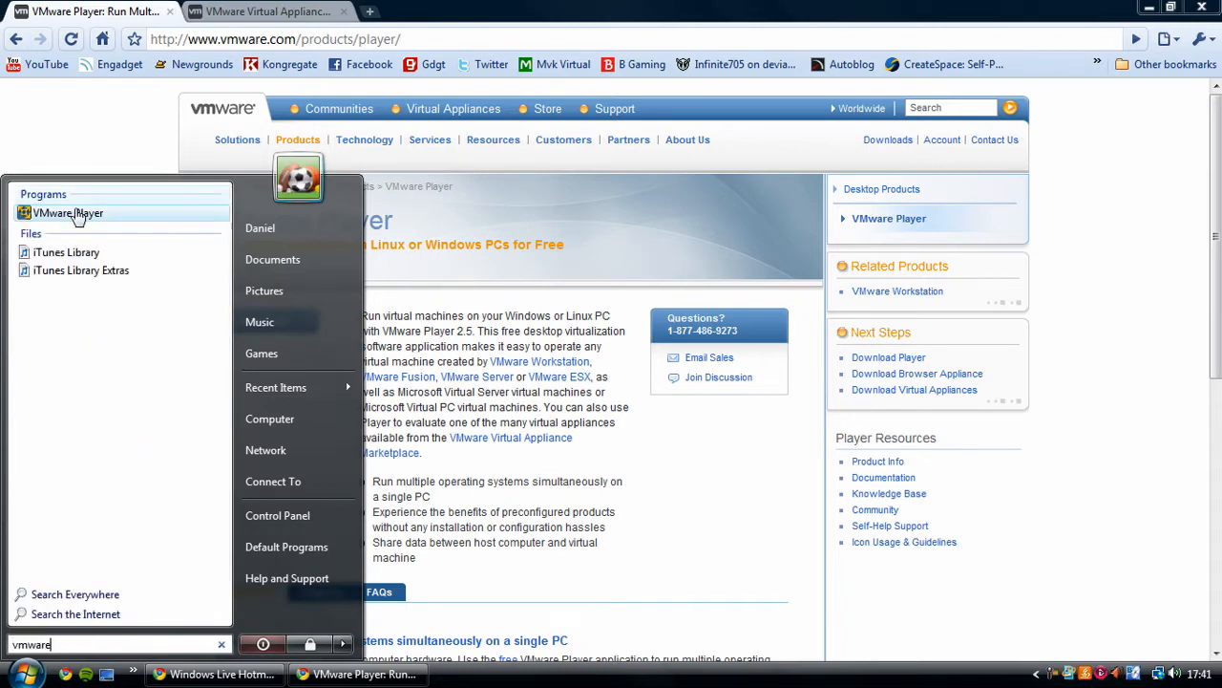
Step: Launch VMware Player from the 'vmware' search results and accept its license agreement
{"action": "left_click", "coordinate": [132, 370]}
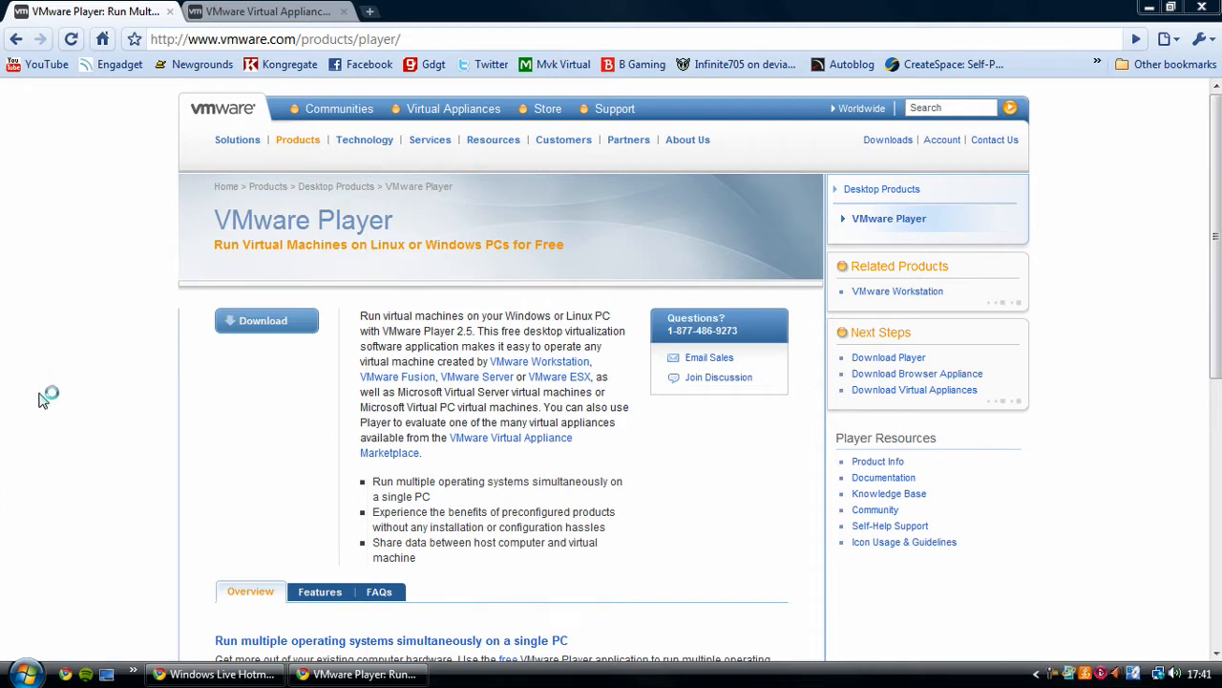
{"action": "mouse_move", "coordinate": [42, 401]}
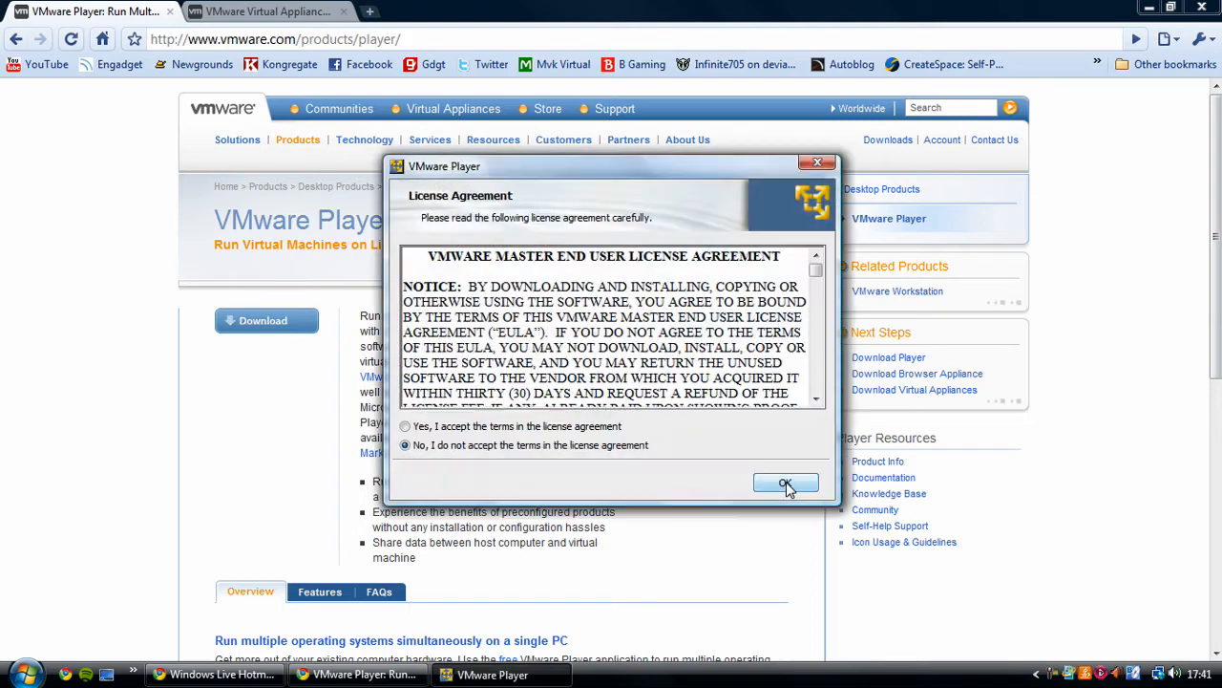
{"action": "left_click", "coordinate": [407, 426]}
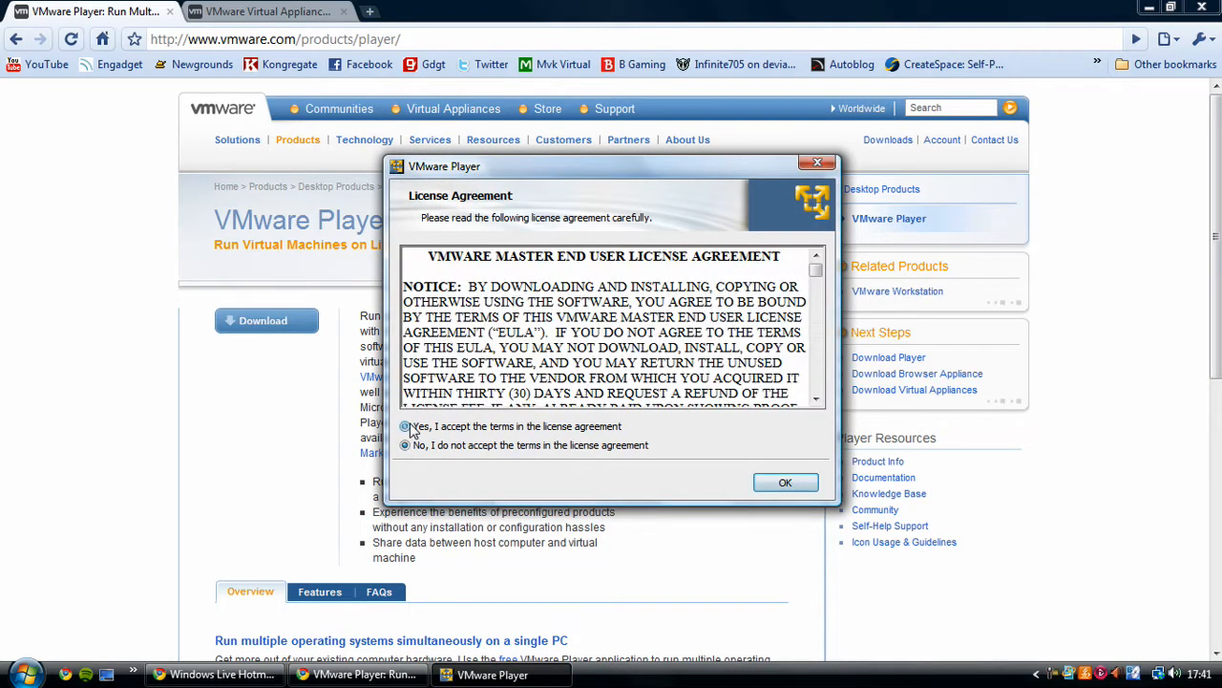
{"action": "left_click", "coordinate": [787, 482]}
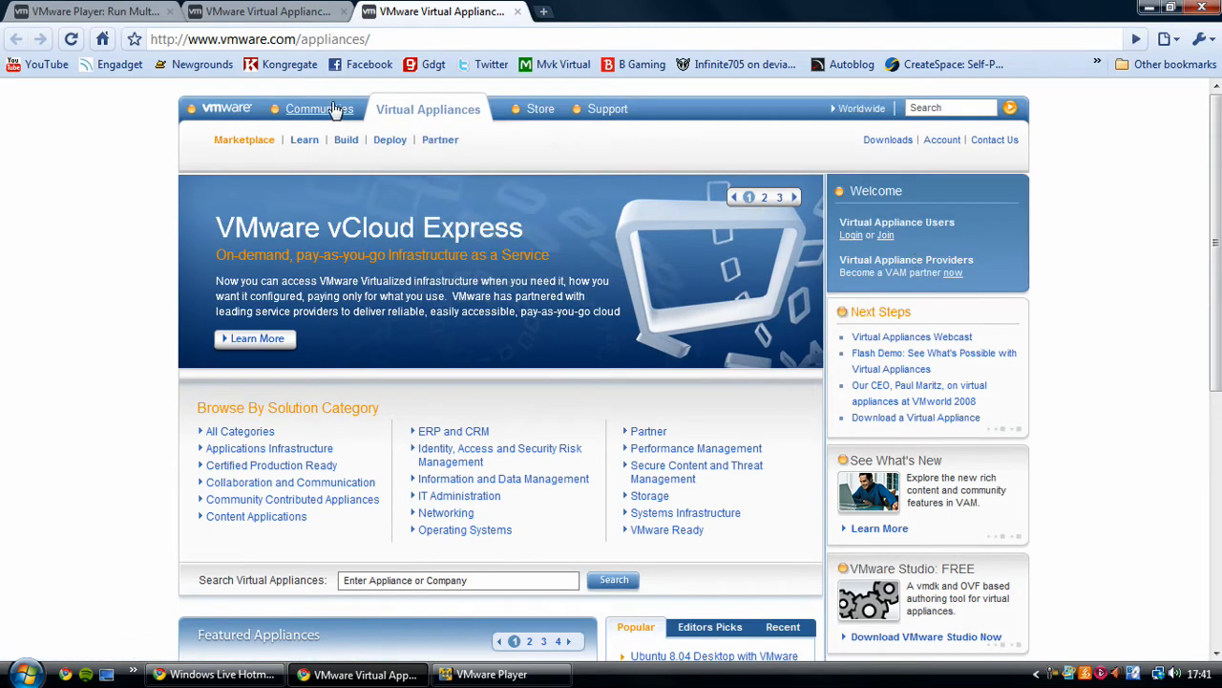
{"action": "mouse_move", "coordinate": [841, 298]}
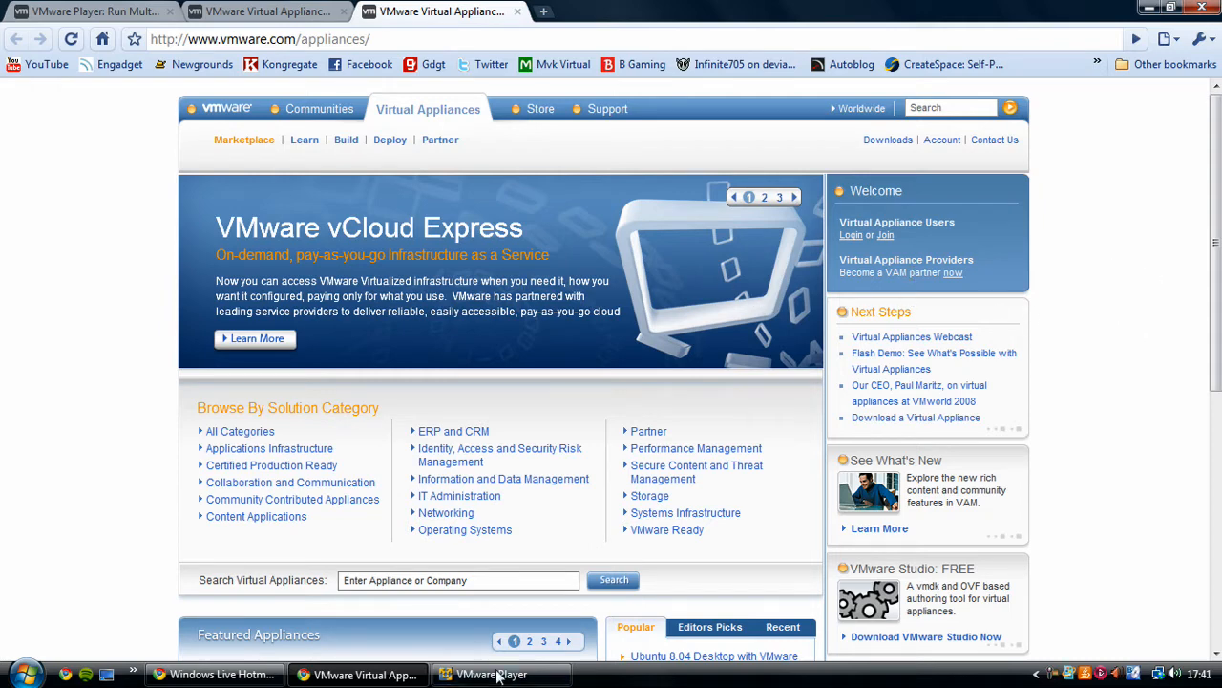
Step: Bring VMware Player forward and scroll the marketplace to its Popular appliances list
{"action": "left_click", "coordinate": [496, 672]}
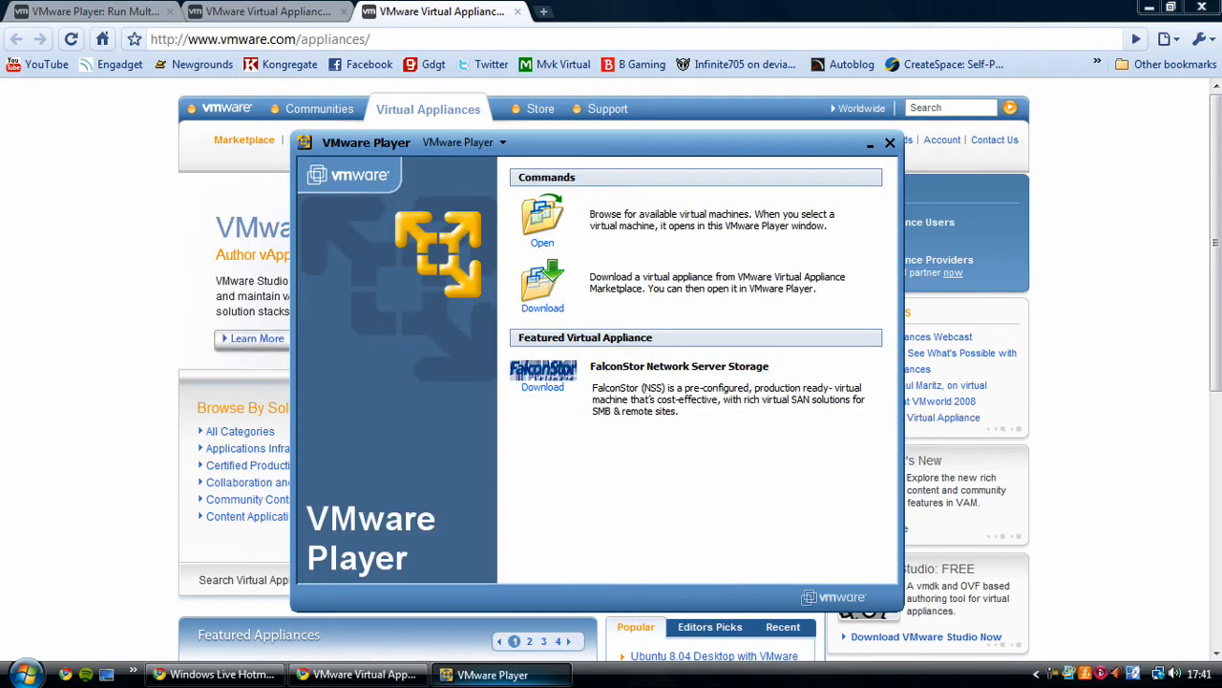
{"action": "left_click", "coordinate": [890, 142]}
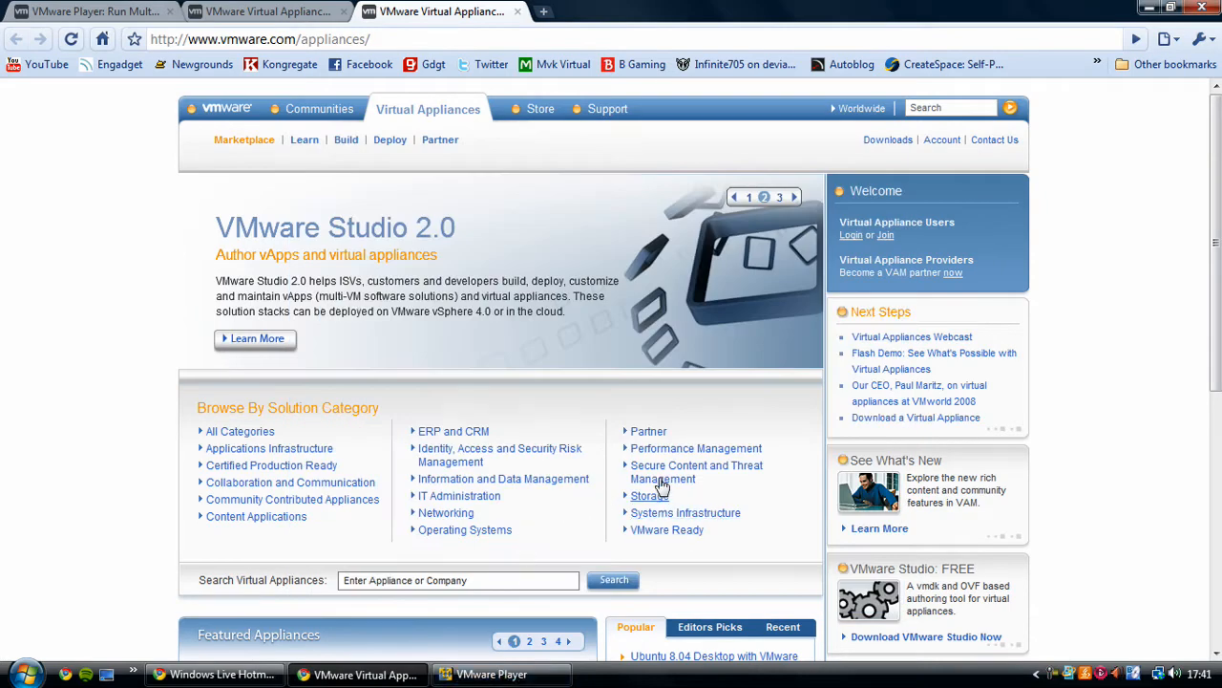
{"action": "mouse_move", "coordinate": [531, 477]}
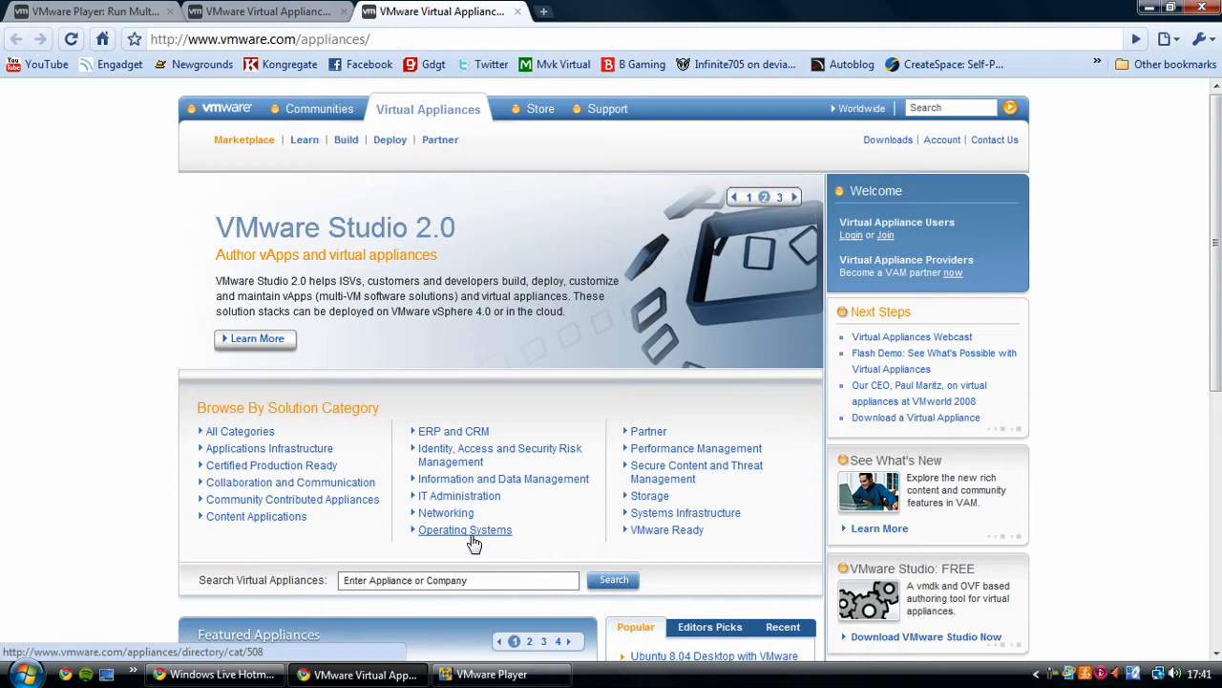
{"action": "scroll", "scroll_direction": "down", "scroll_amount": 3}
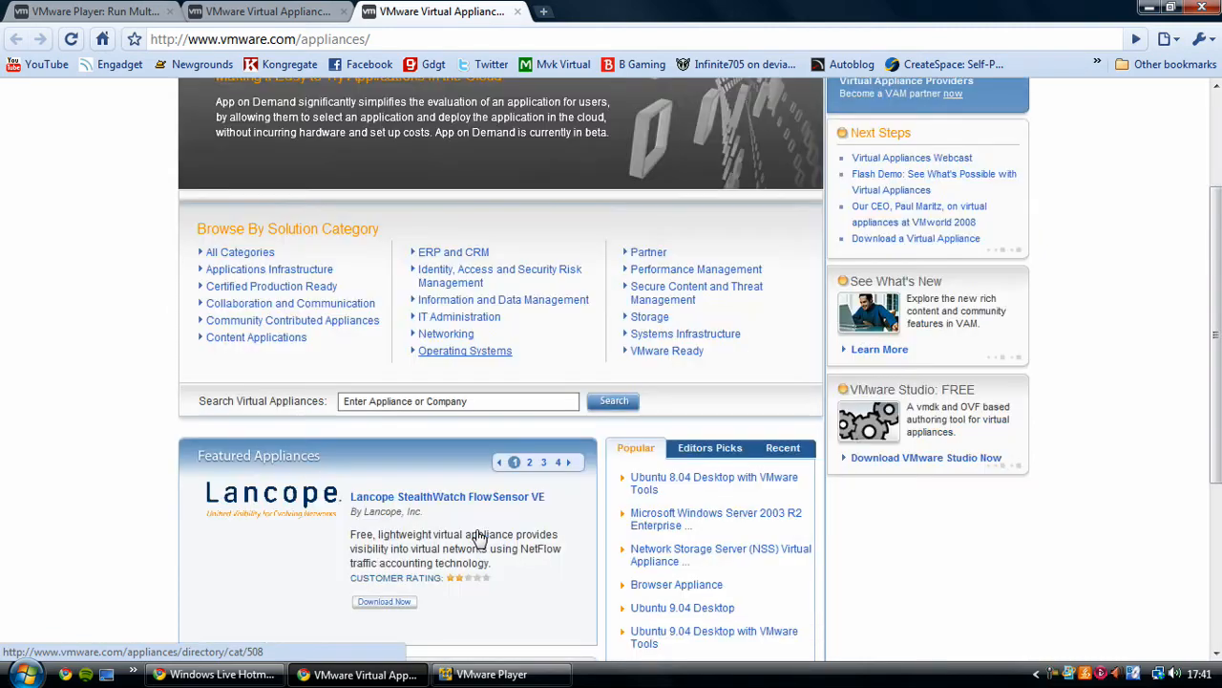
{"action": "scroll", "scroll_direction": "down", "scroll_amount": 3}
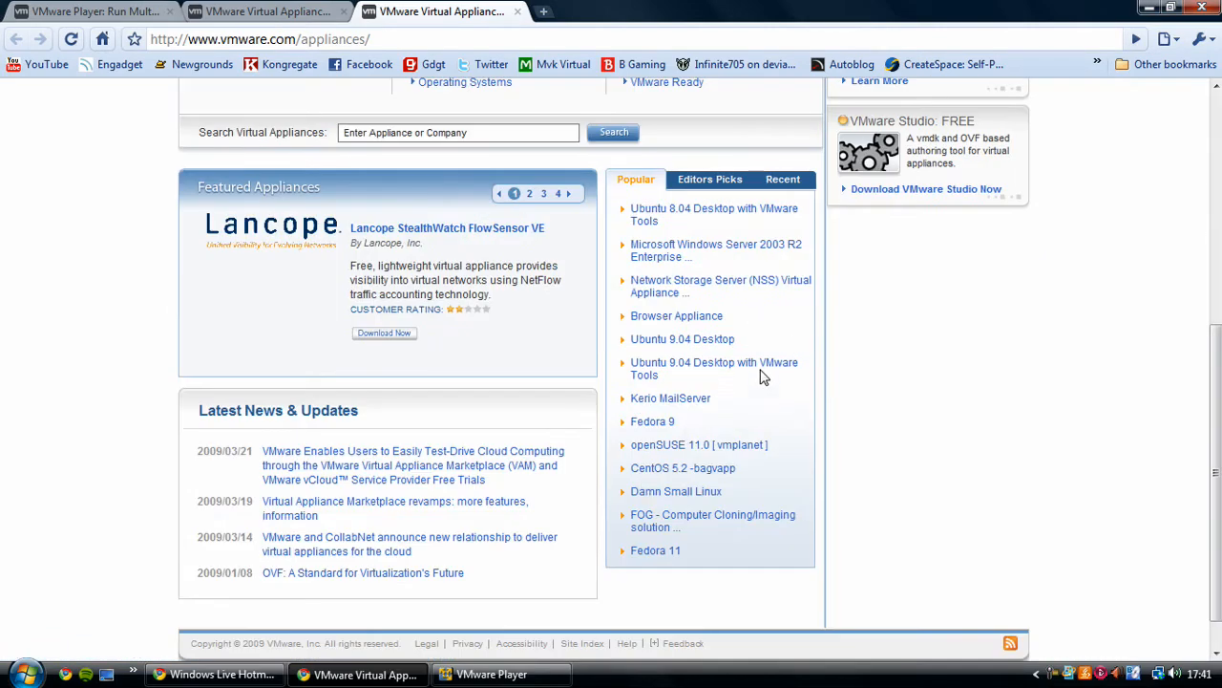
{"action": "mouse_move", "coordinate": [676, 378]}
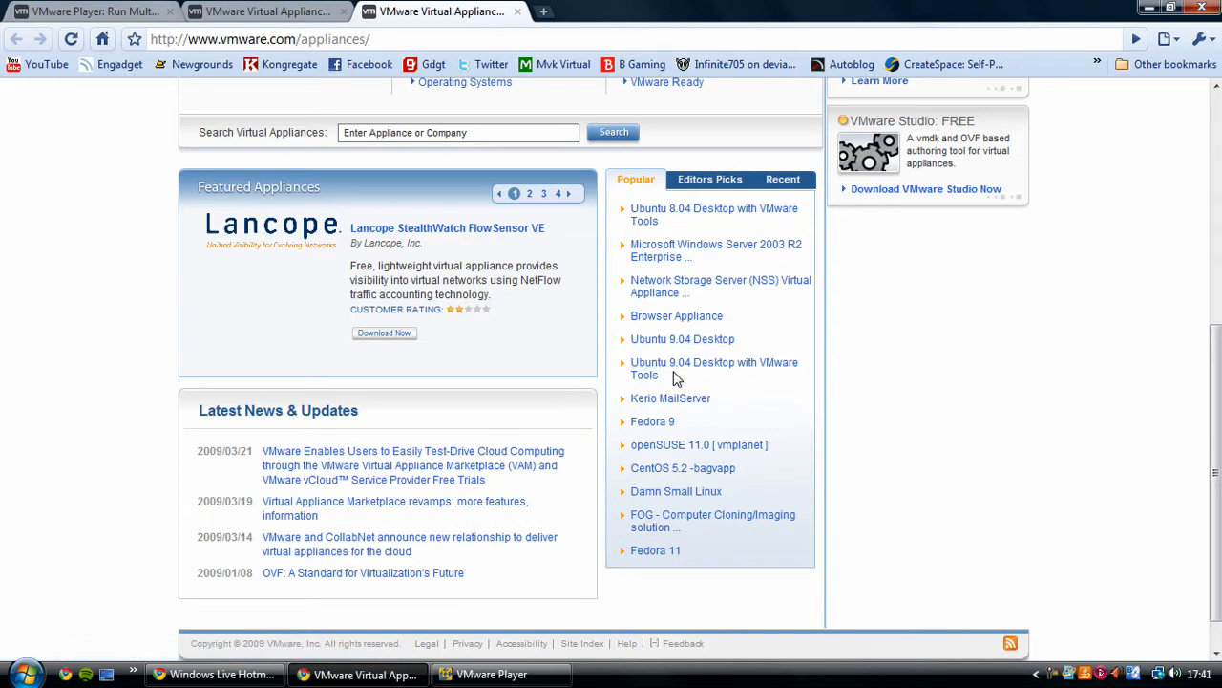
{"action": "mouse_move", "coordinate": [760, 378]}
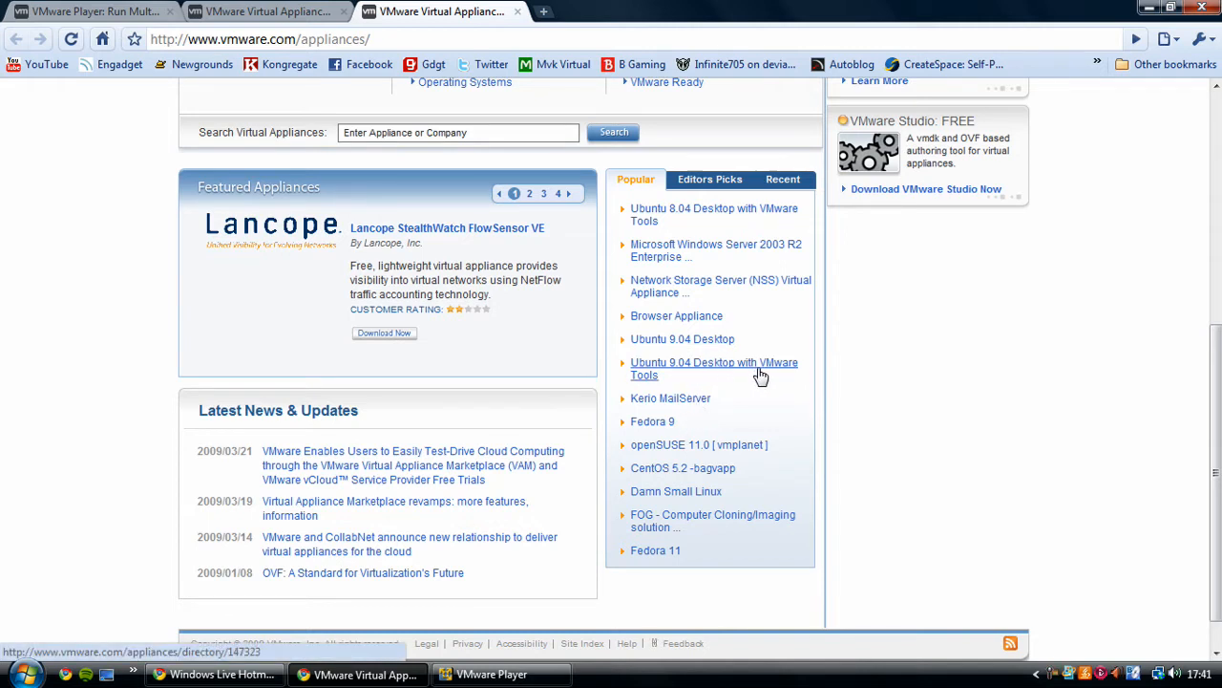
{"action": "mouse_move", "coordinate": [783, 405]}
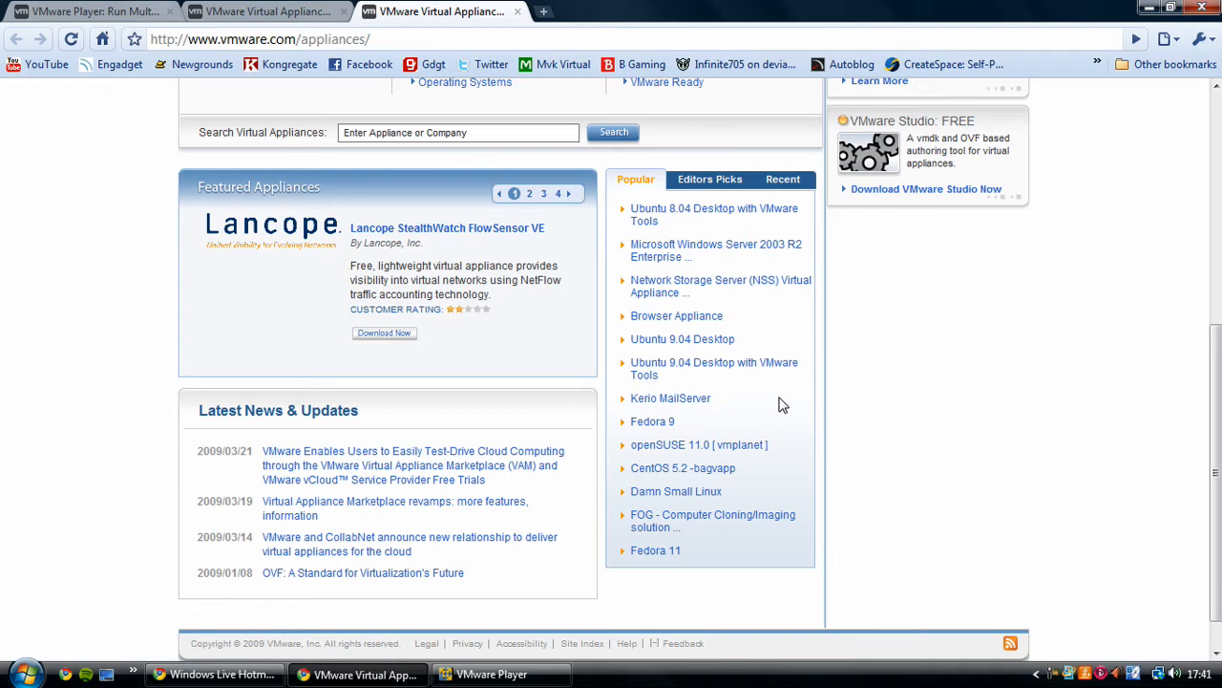
{"action": "mouse_move", "coordinate": [664, 374]}
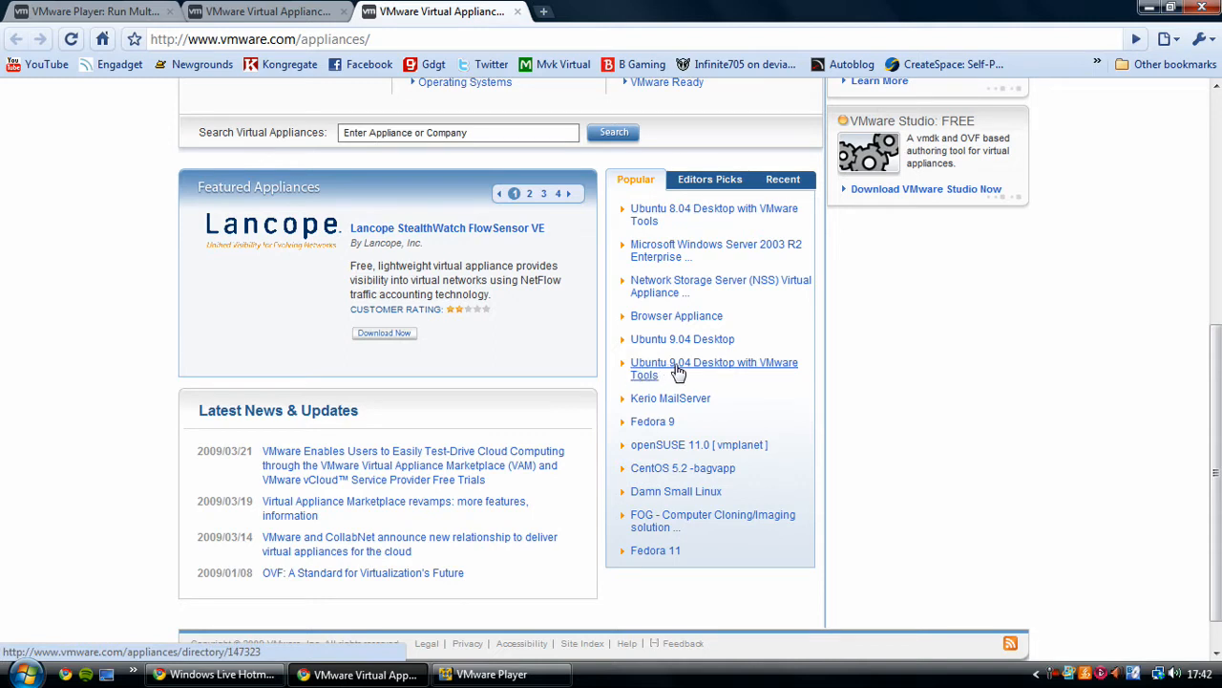
{"action": "mouse_move", "coordinate": [749, 374]}
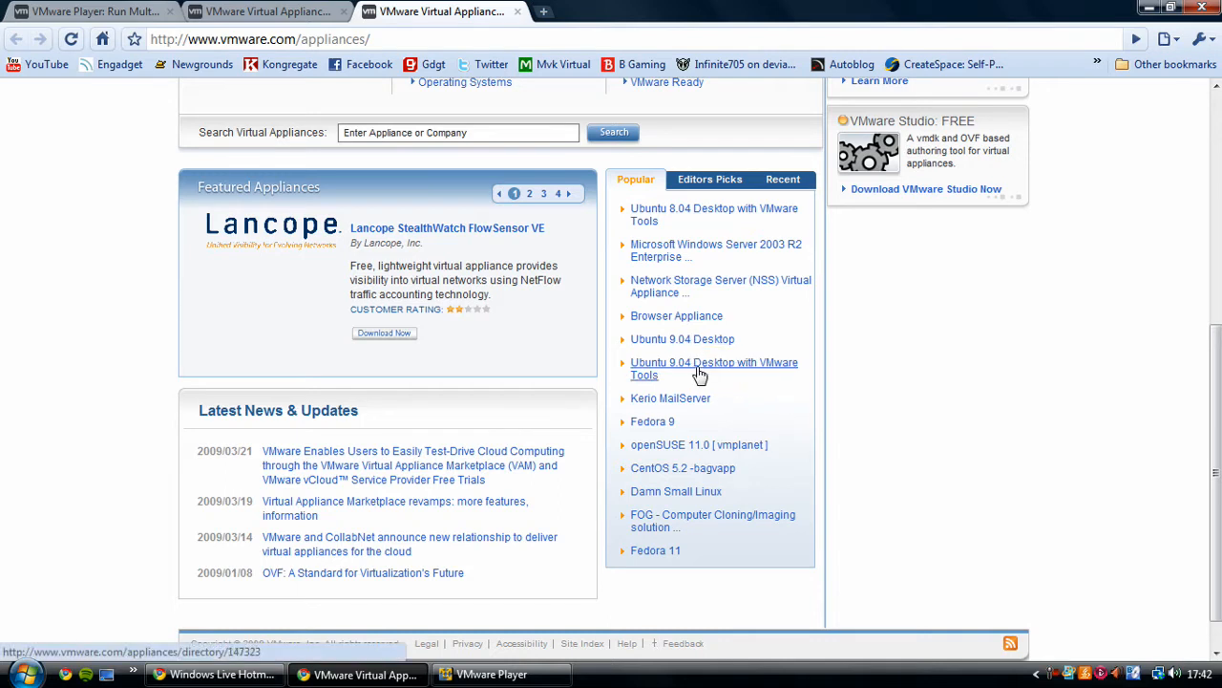
Step: Open the Ubuntu 9.04 Desktop with VMware Tools appliance page and review its Overview
{"action": "left_click", "coordinate": [715, 369]}
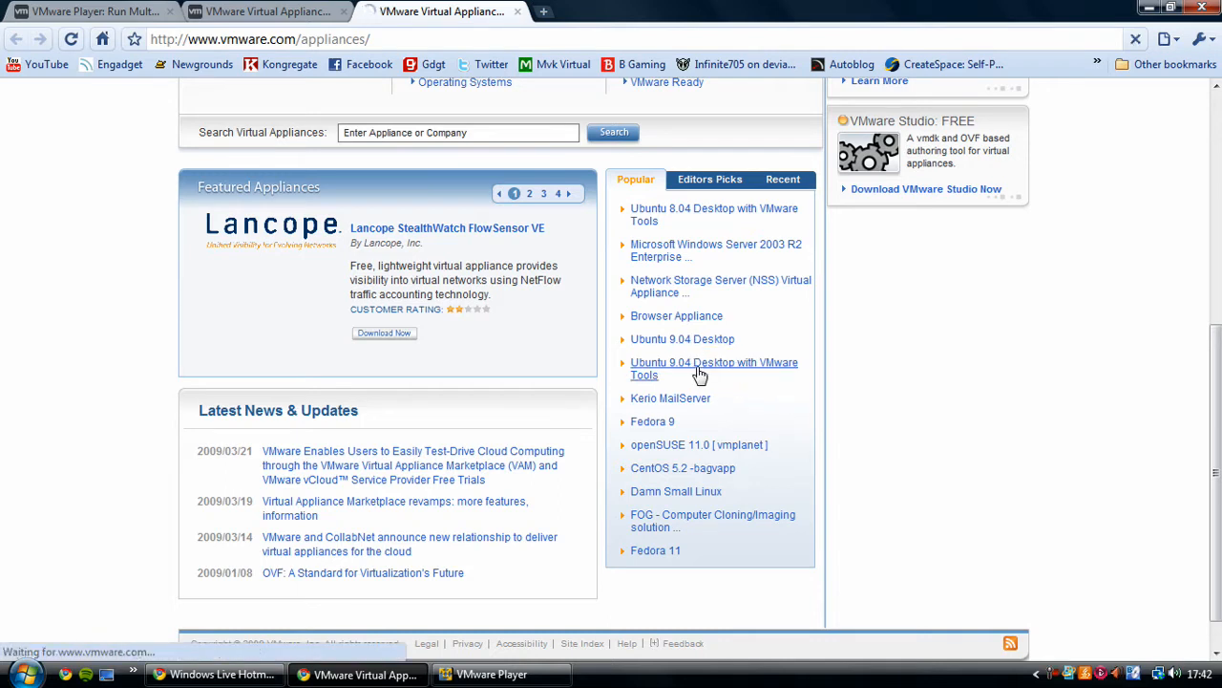
{"action": "left_click", "coordinate": [714, 368]}
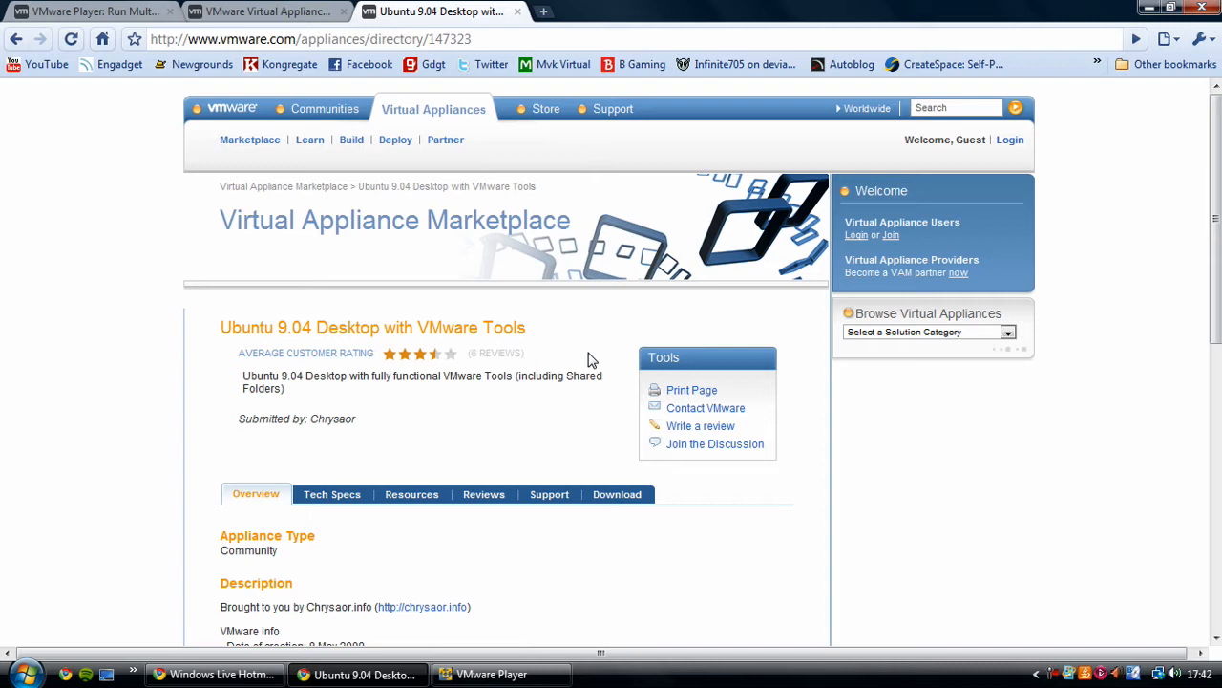
{"action": "scroll", "scroll_direction": "down", "scroll_amount": 3}
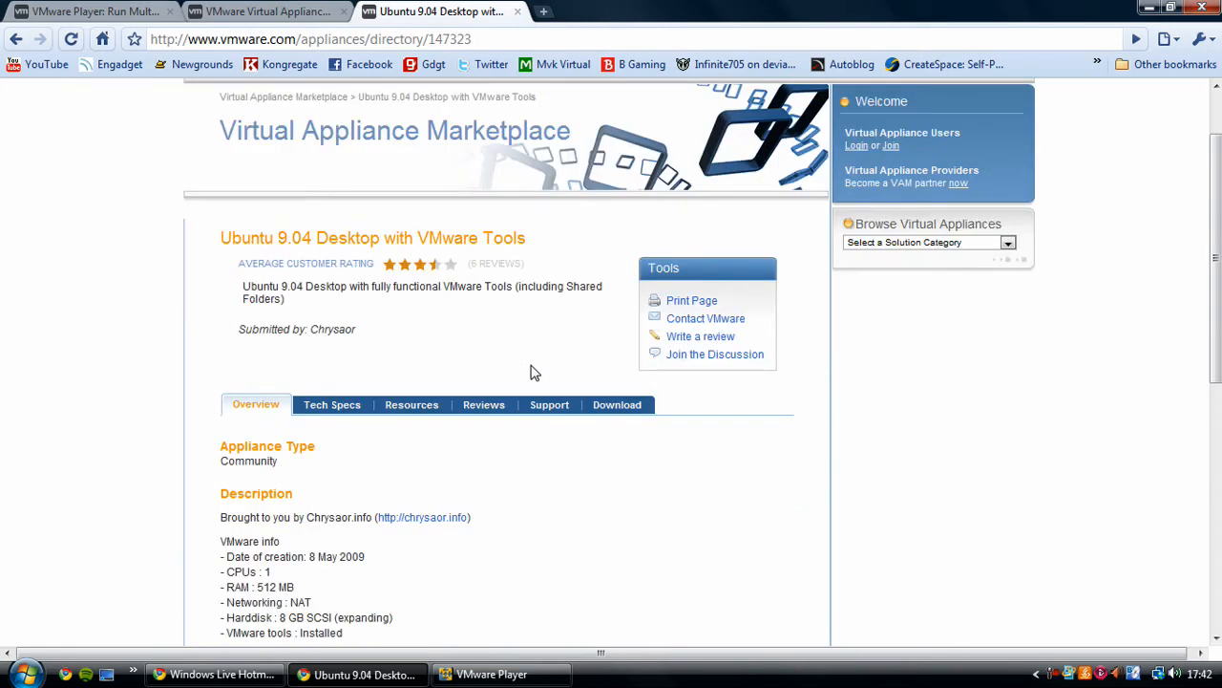
{"action": "scroll", "scroll_direction": "down", "scroll_amount": 3}
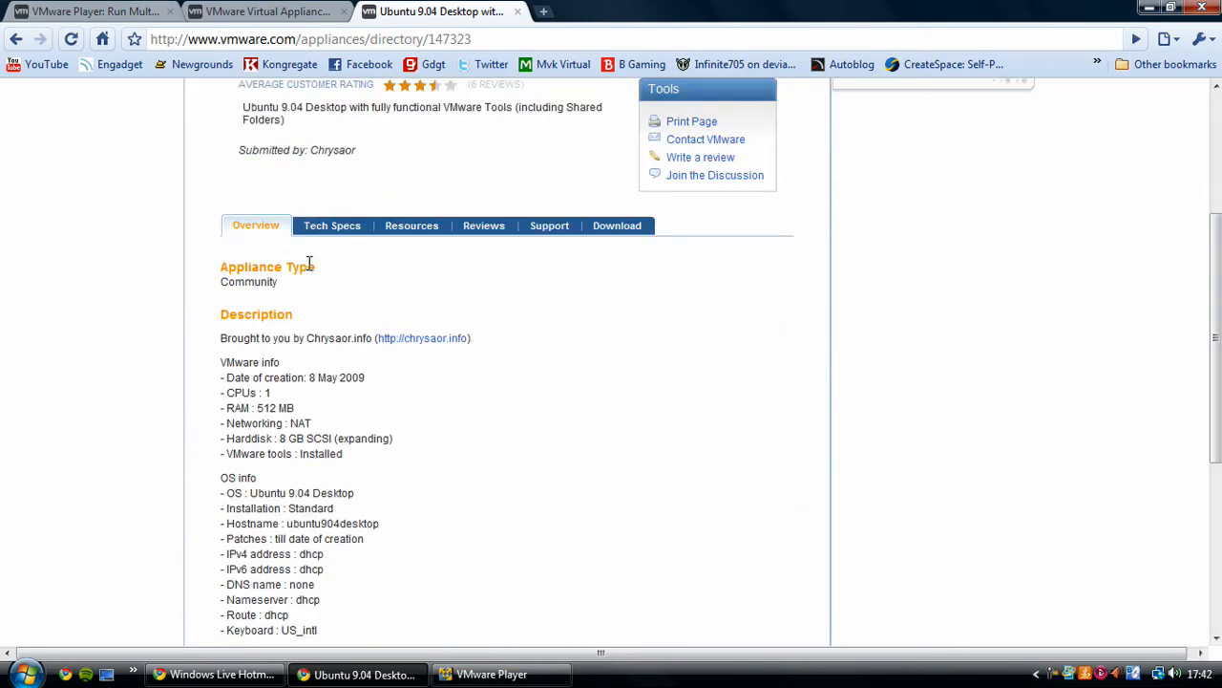
{"action": "scroll", "scroll_direction": "down", "scroll_amount": 3}
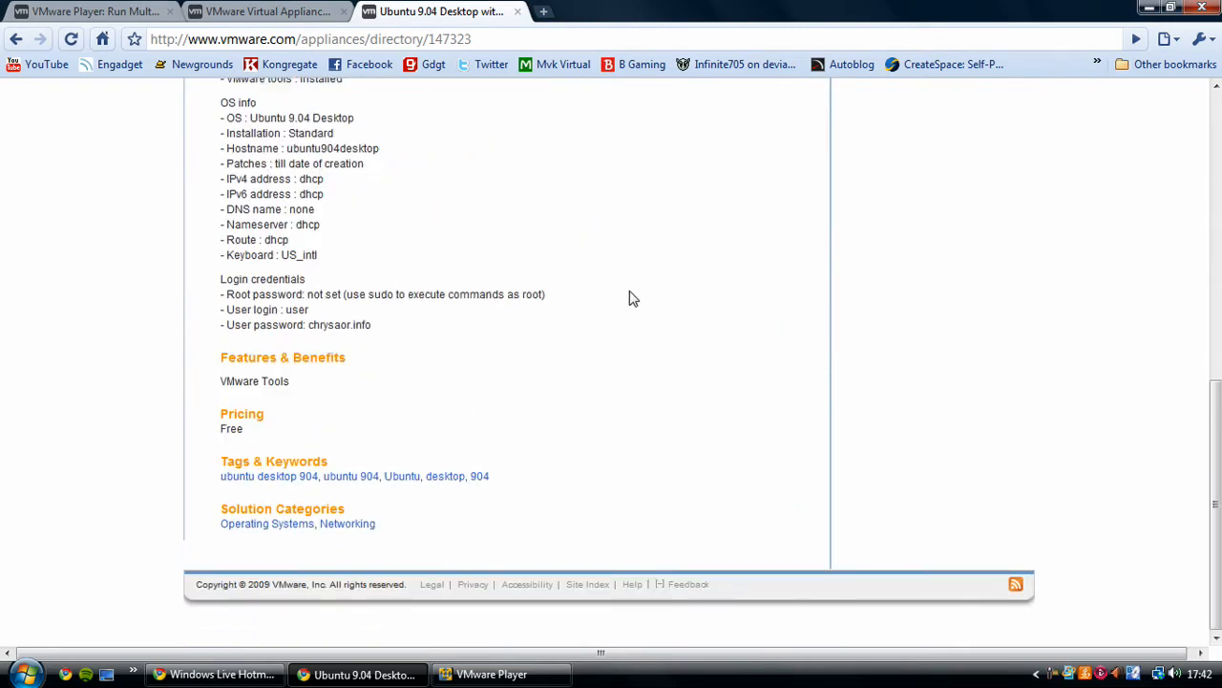
Step: Show the appliance's Download section with its Download Virtual Appliance link
{"action": "left_click", "coordinate": [617, 493]}
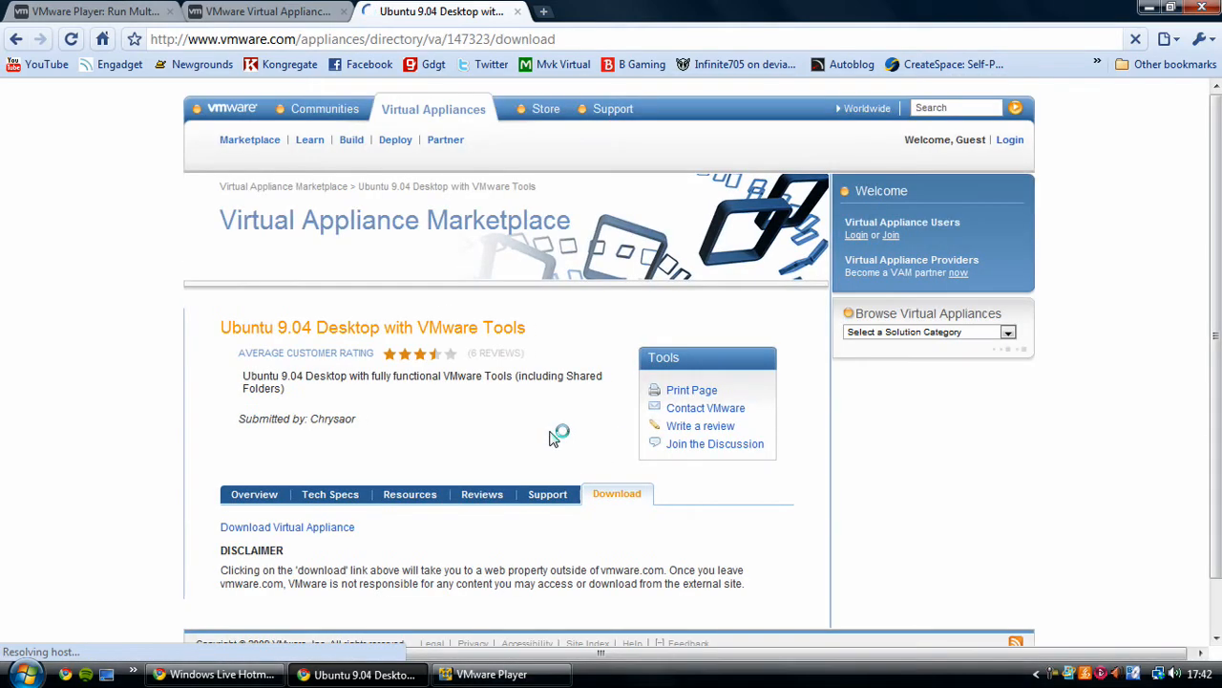
{"action": "scroll", "scroll_direction": "down", "scroll_amount": 3}
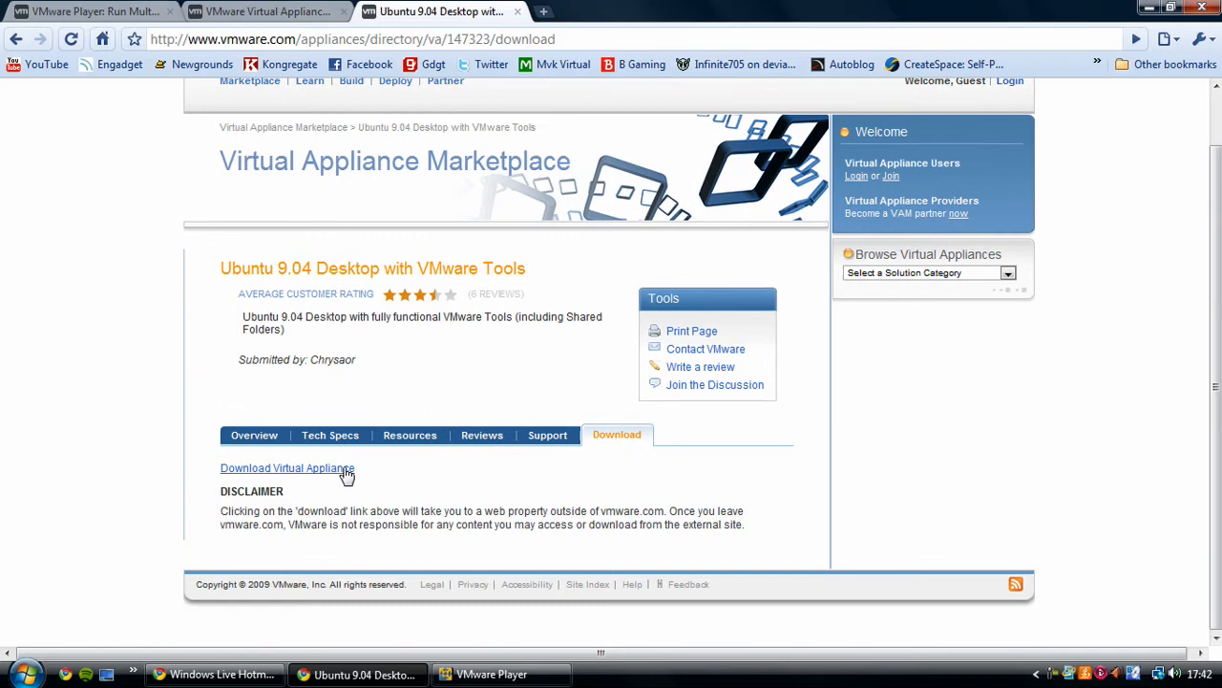
Step: Locate the Ubuntu 9.04 Desktop image on the Chrysaor.info download page and get ubuntu904desktop.tgz extracting
{"action": "left_click", "coordinate": [286, 468]}
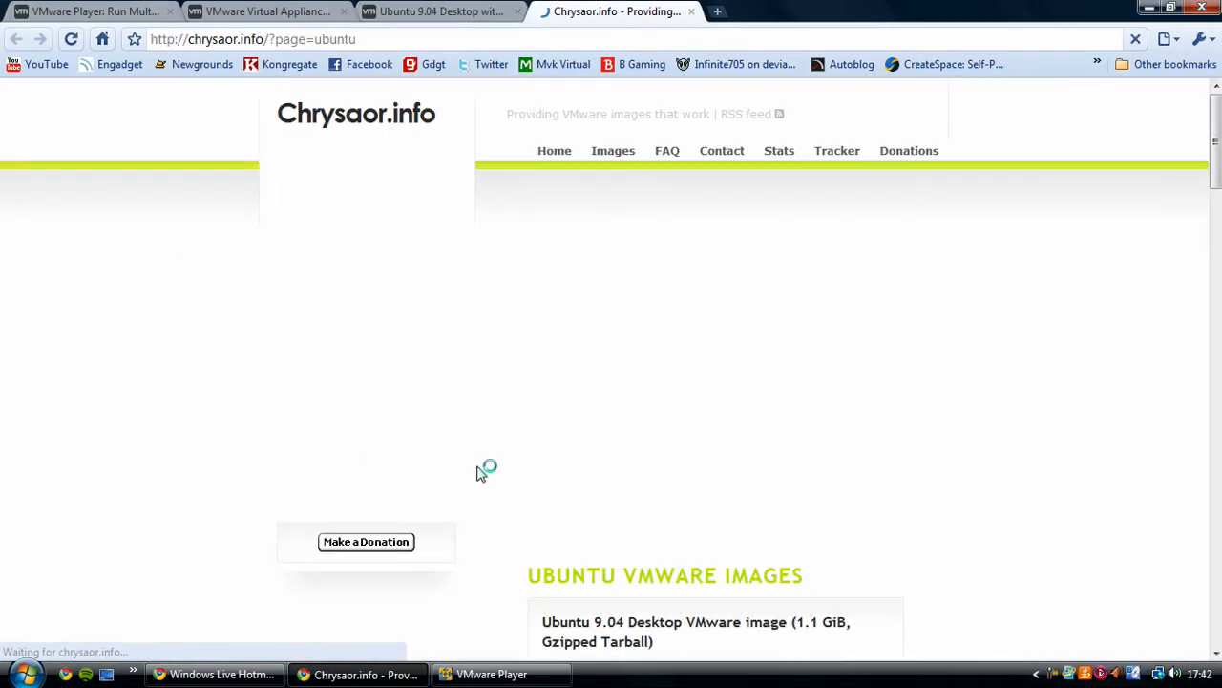
{"action": "scroll", "scroll_direction": "down", "scroll_amount": 3}
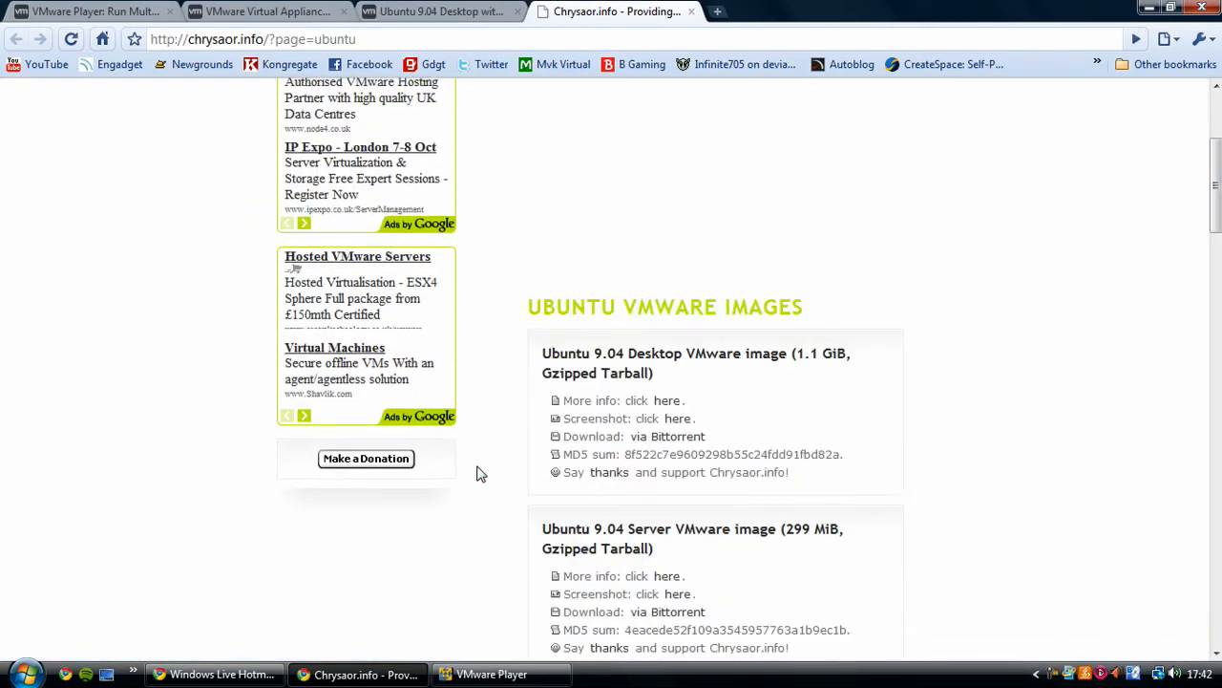
{"action": "scroll", "scroll_direction": "up", "scroll_amount": 3}
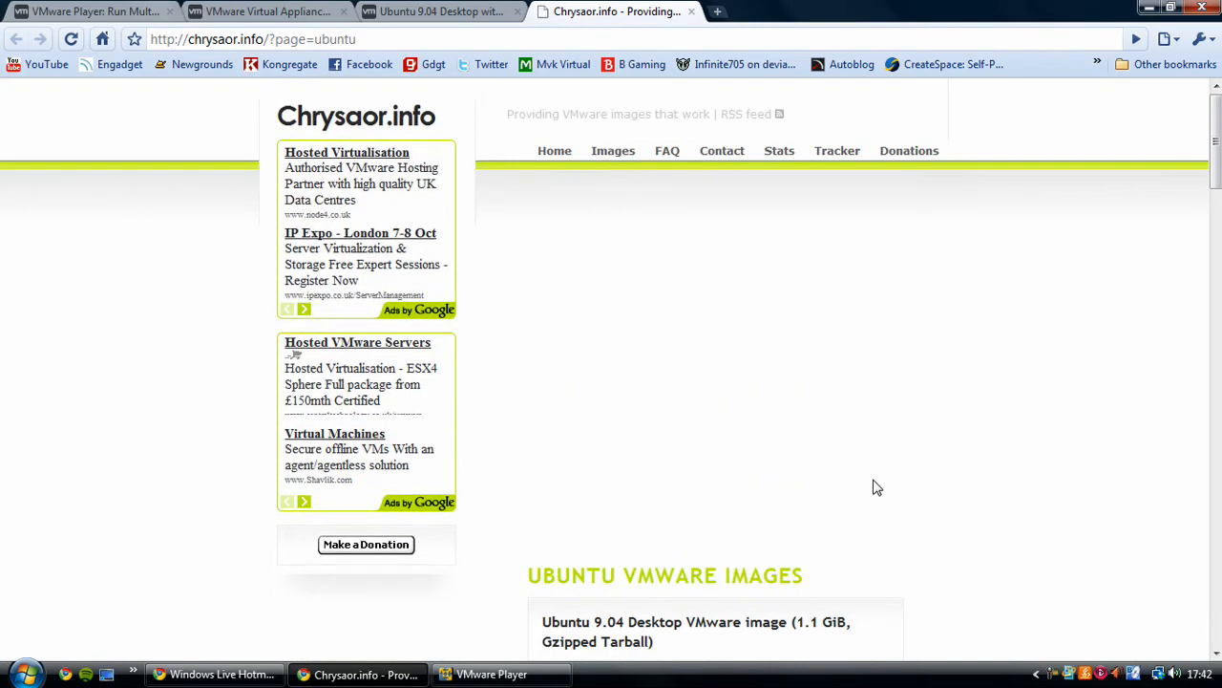
{"action": "scroll", "scroll_direction": "down", "scroll_amount": 3}
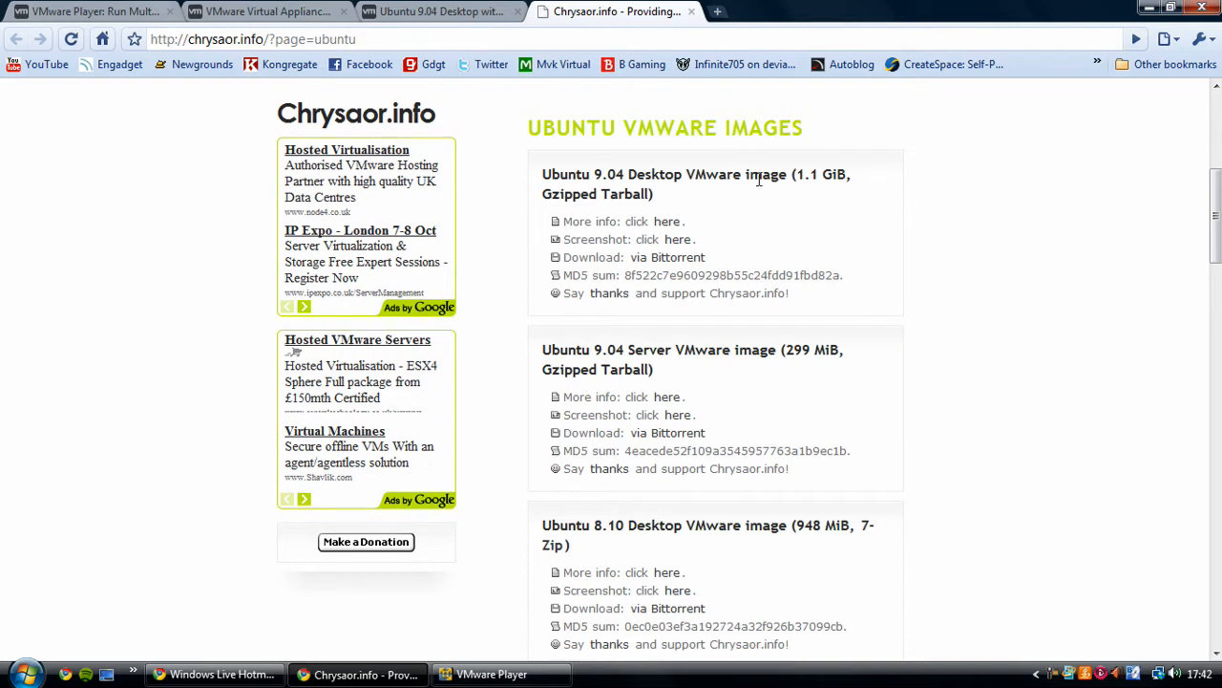
{"action": "mouse_move", "coordinate": [794, 350]}
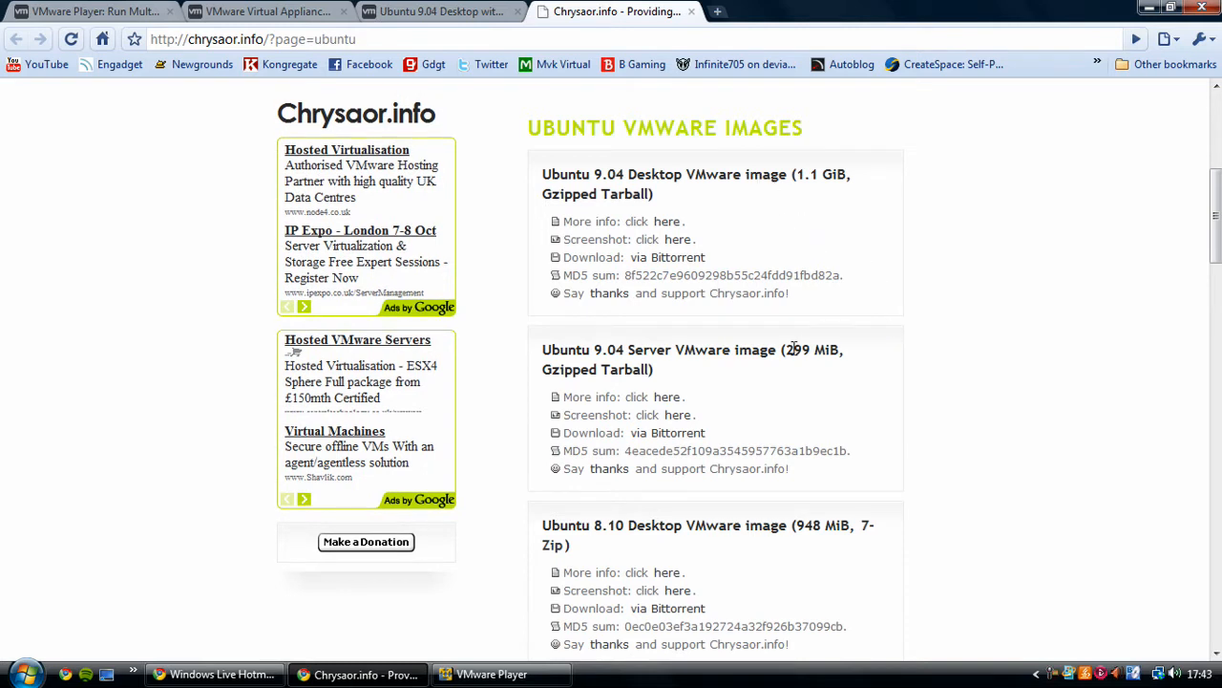
{"action": "mouse_move", "coordinate": [754, 170]}
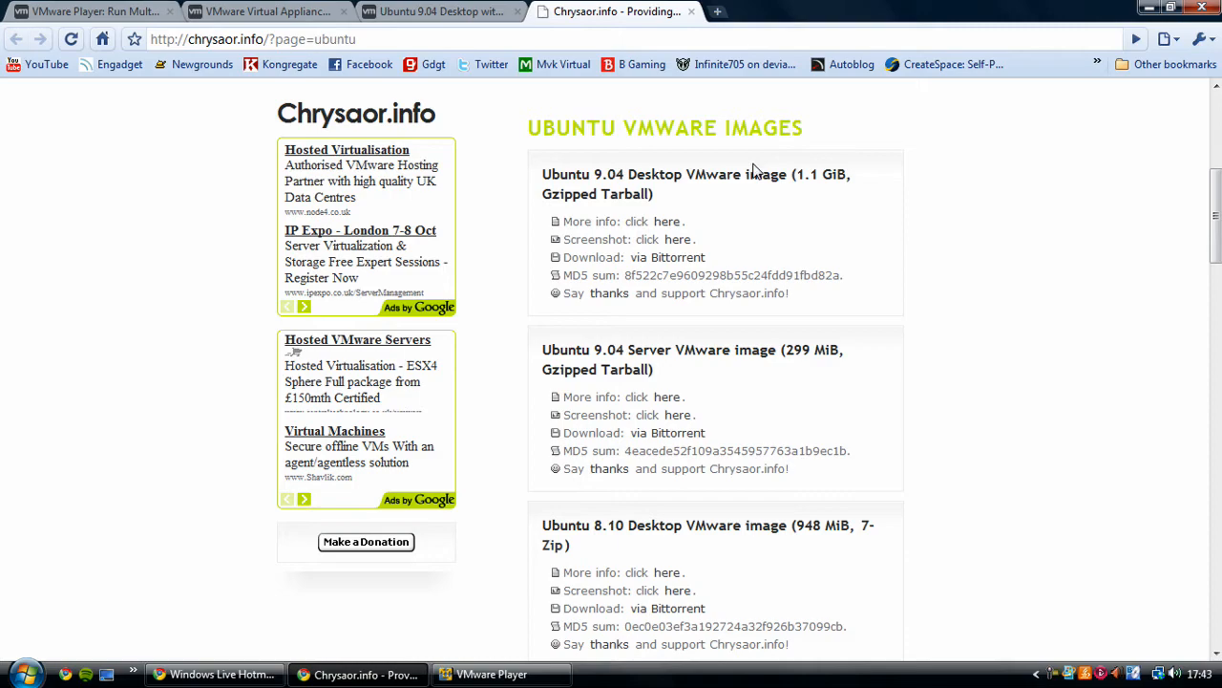
{"action": "mouse_move", "coordinate": [725, 208]}
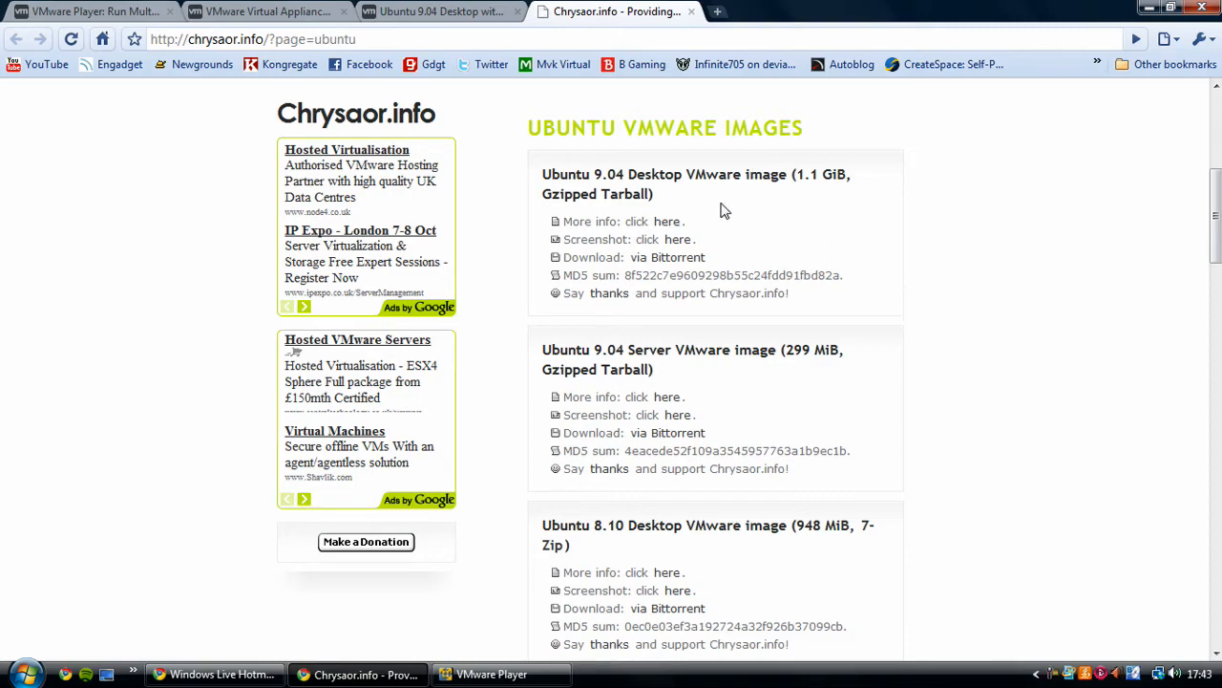
{"action": "scroll", "scroll_direction": "down", "scroll_amount": 3}
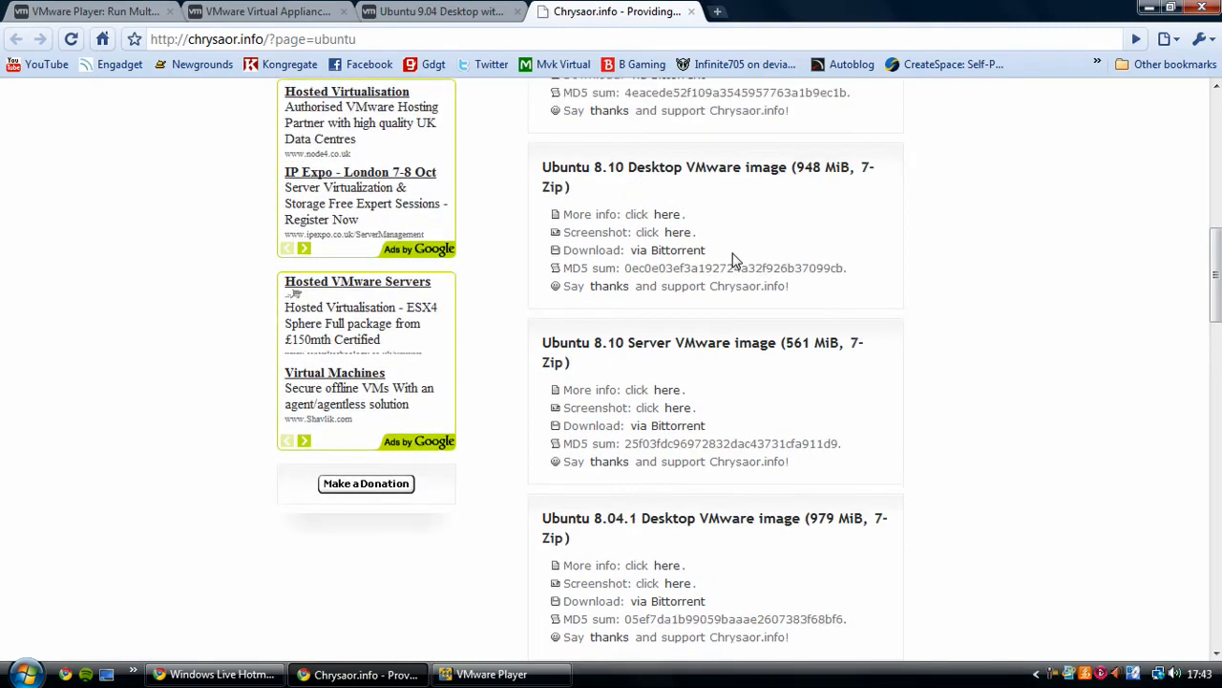
{"action": "scroll", "scroll_direction": "down", "scroll_amount": 3}
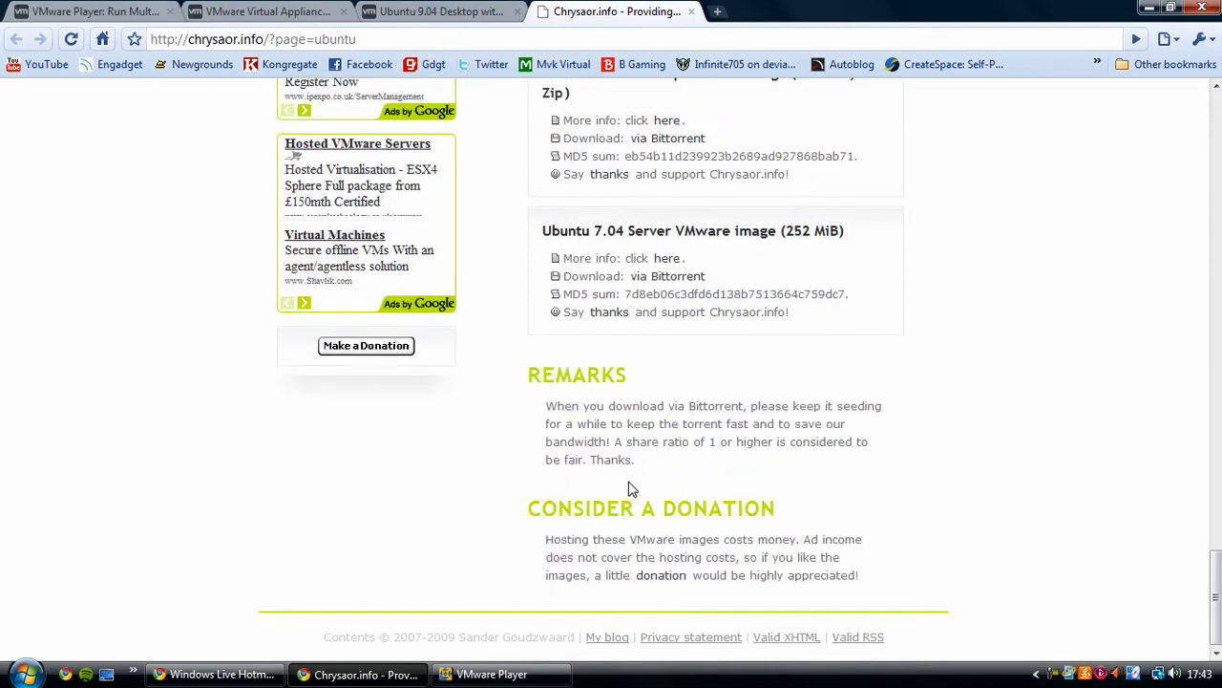
{"action": "scroll", "scroll_direction": "up", "scroll_amount": 3}
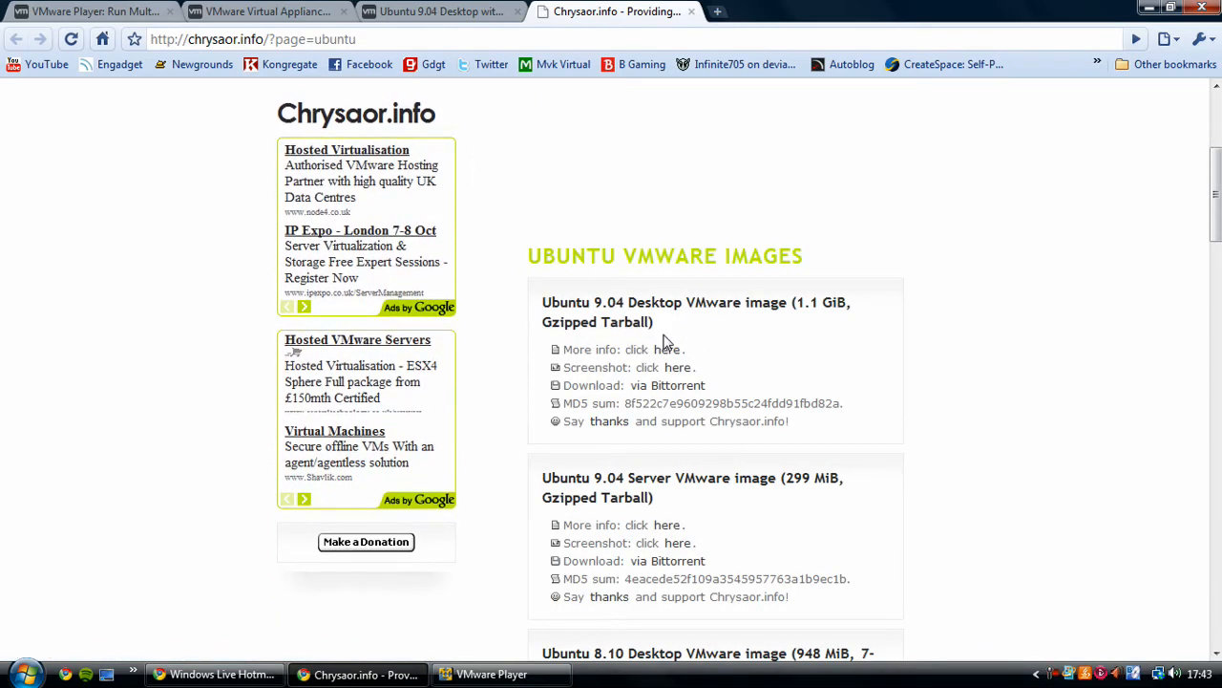
{"action": "mouse_move", "coordinate": [669, 420]}
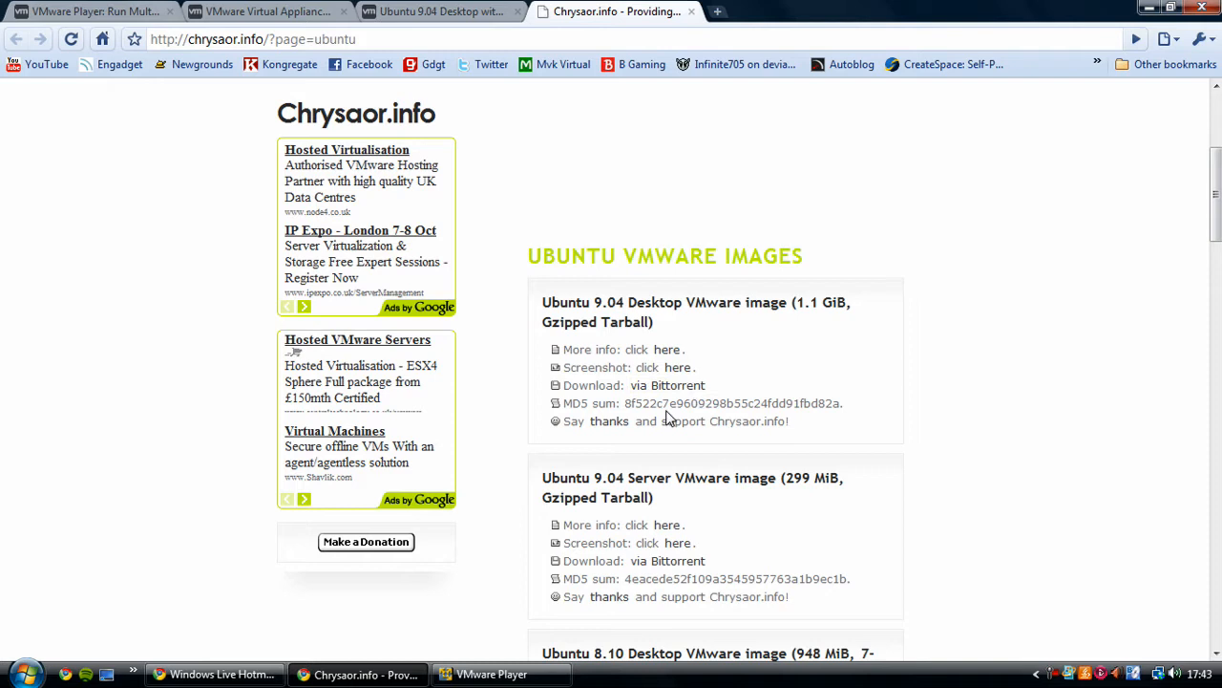
{"action": "mouse_move", "coordinate": [665, 403]}
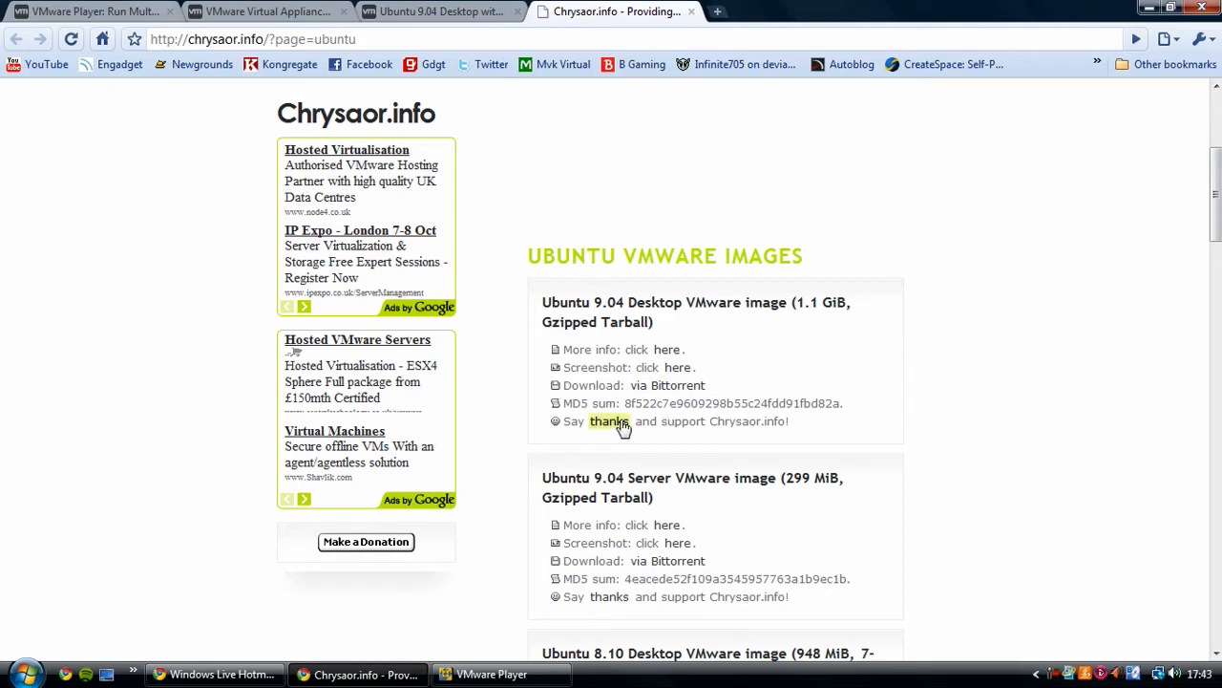
{"action": "left_click", "coordinate": [666, 386]}
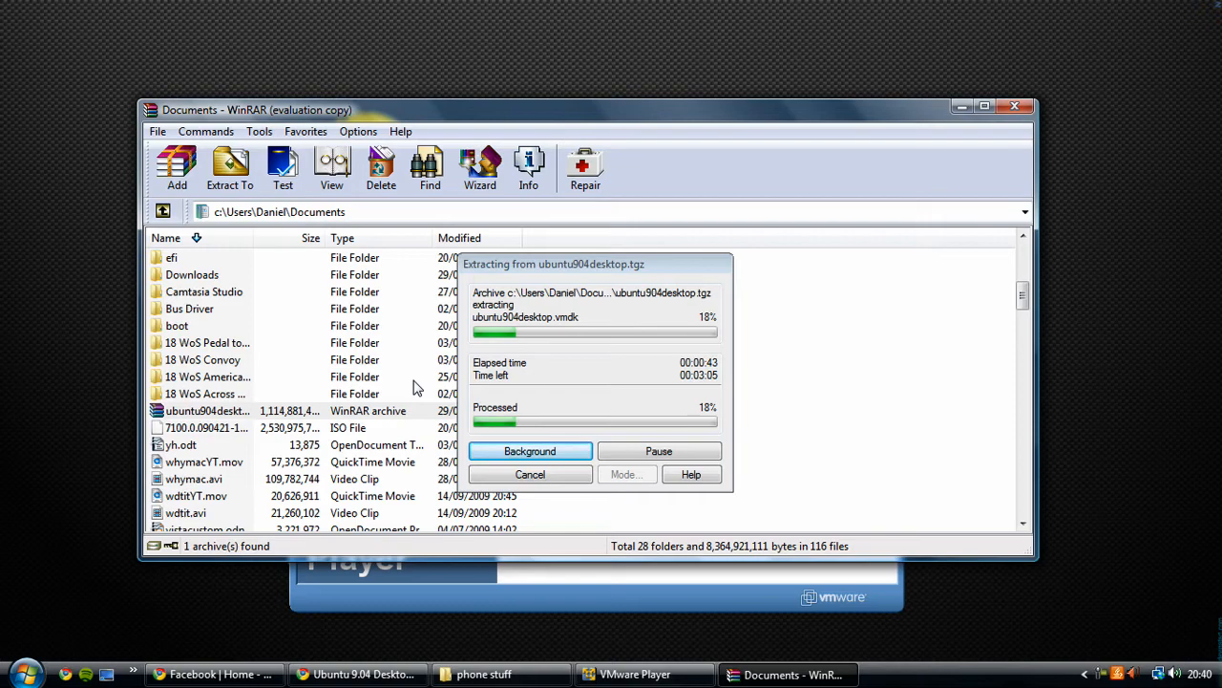
Step: Open the ubuntu904desktop .vmx virtual machine in VMware Player so it starts
{"action": "left_click", "coordinate": [646, 674]}
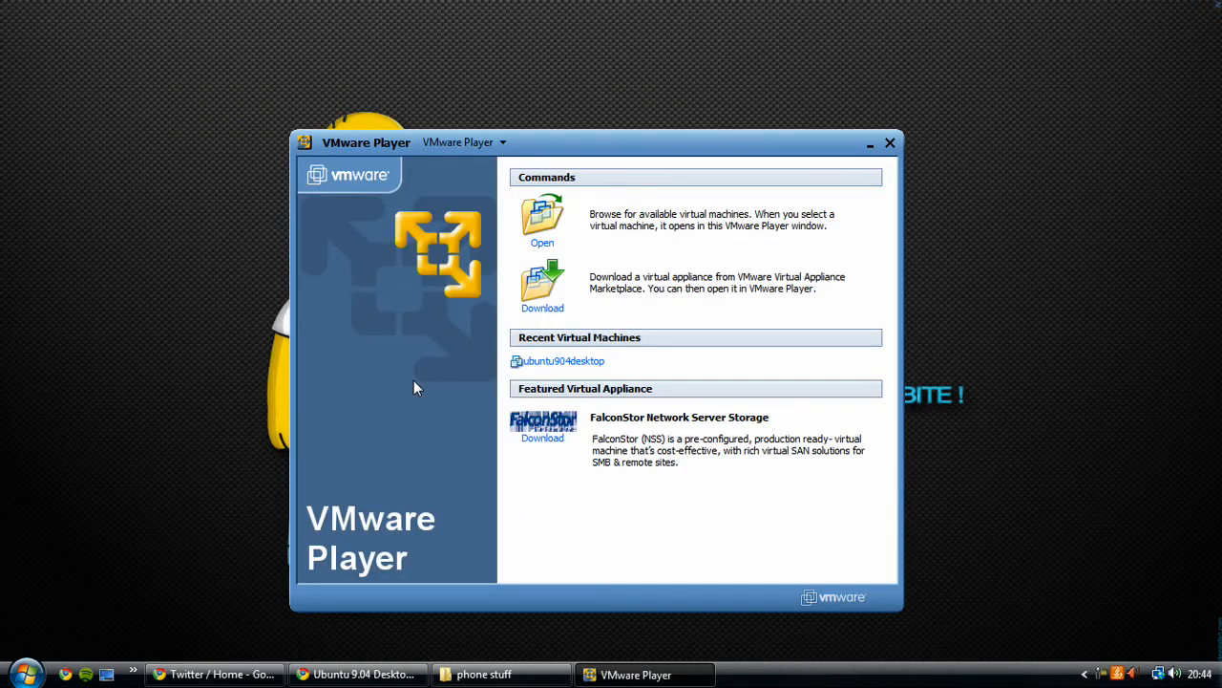
{"action": "mouse_move", "coordinate": [445, 405]}
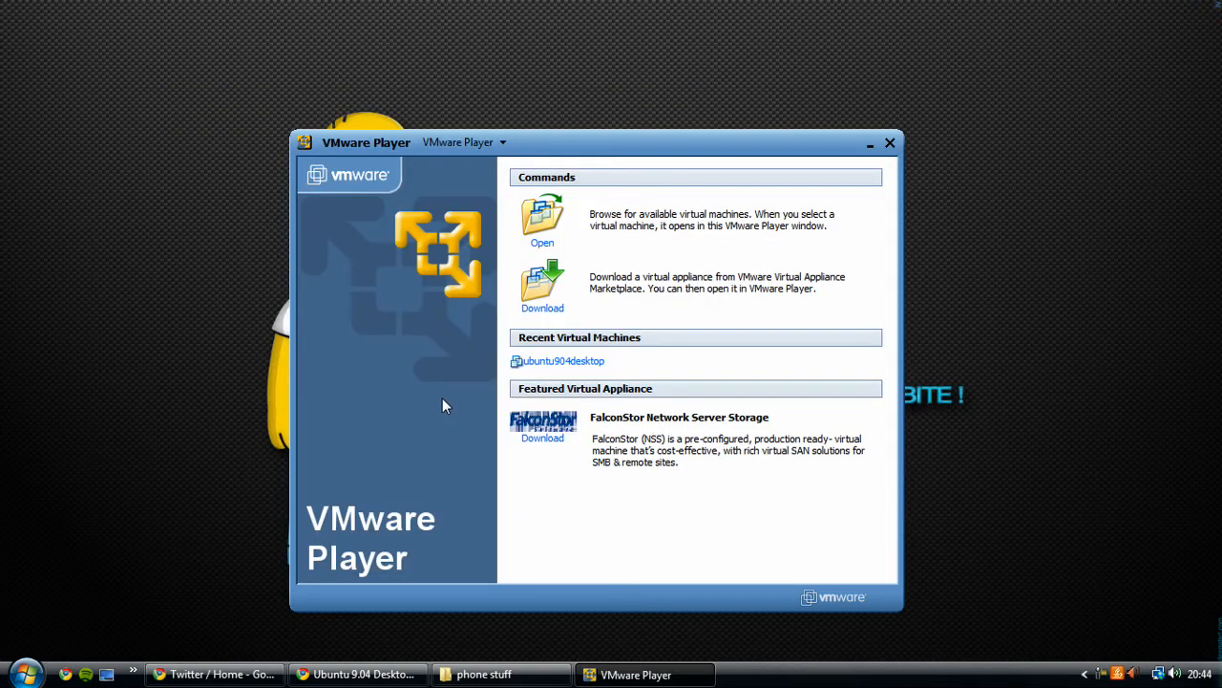
{"action": "mouse_move", "coordinate": [577, 222]}
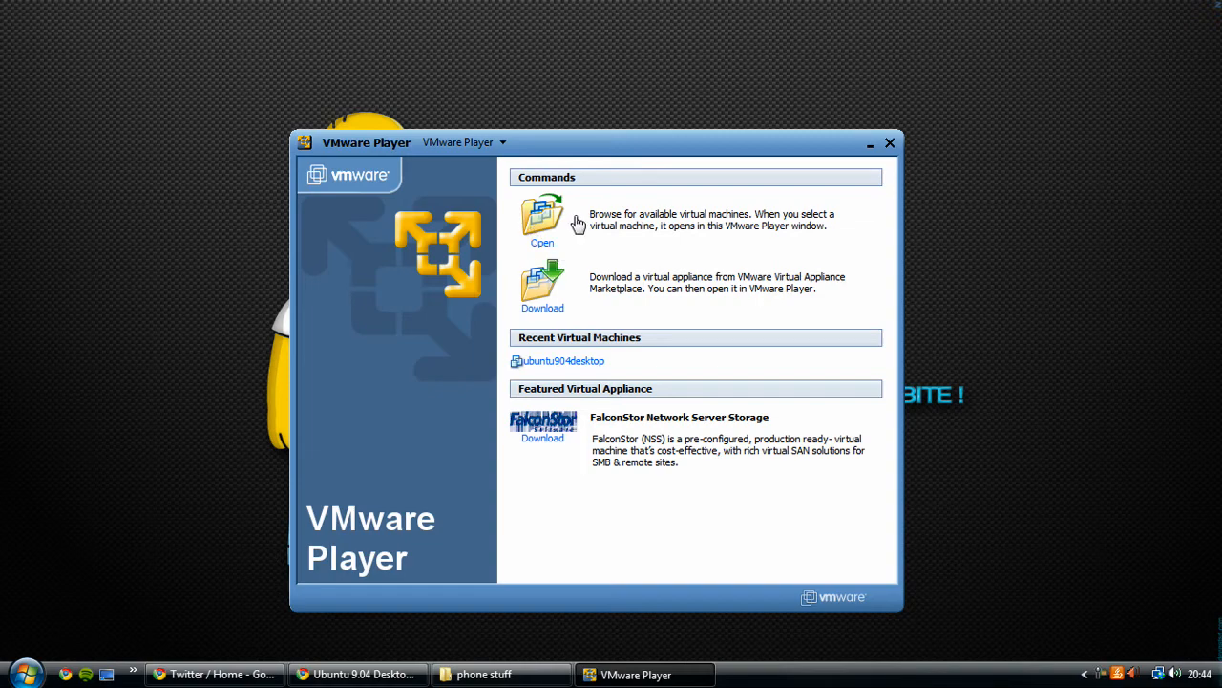
{"action": "left_click", "coordinate": [543, 213]}
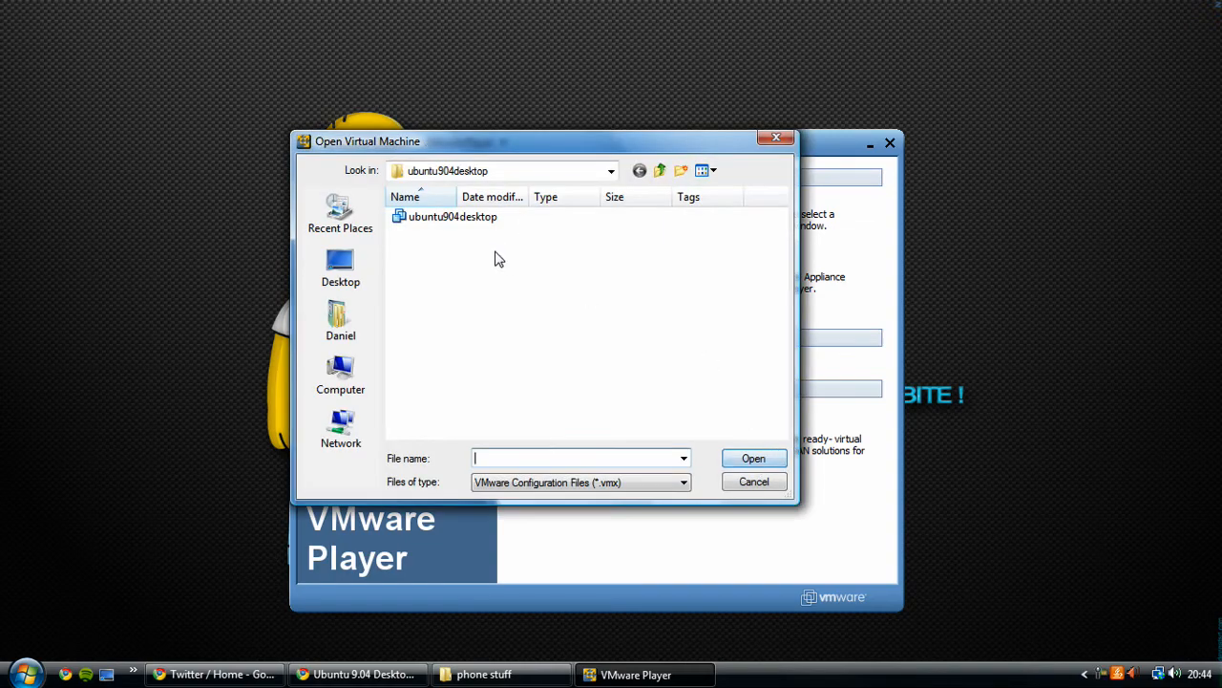
{"action": "left_click", "coordinate": [451, 216]}
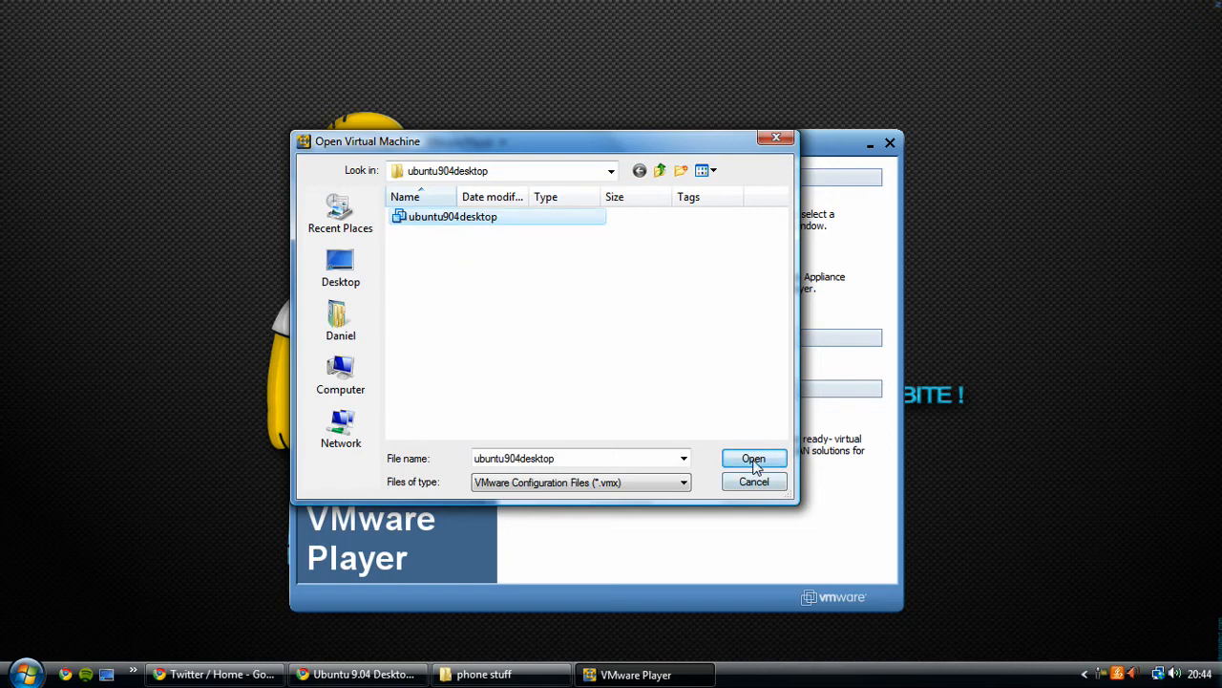
{"action": "left_click", "coordinate": [753, 458]}
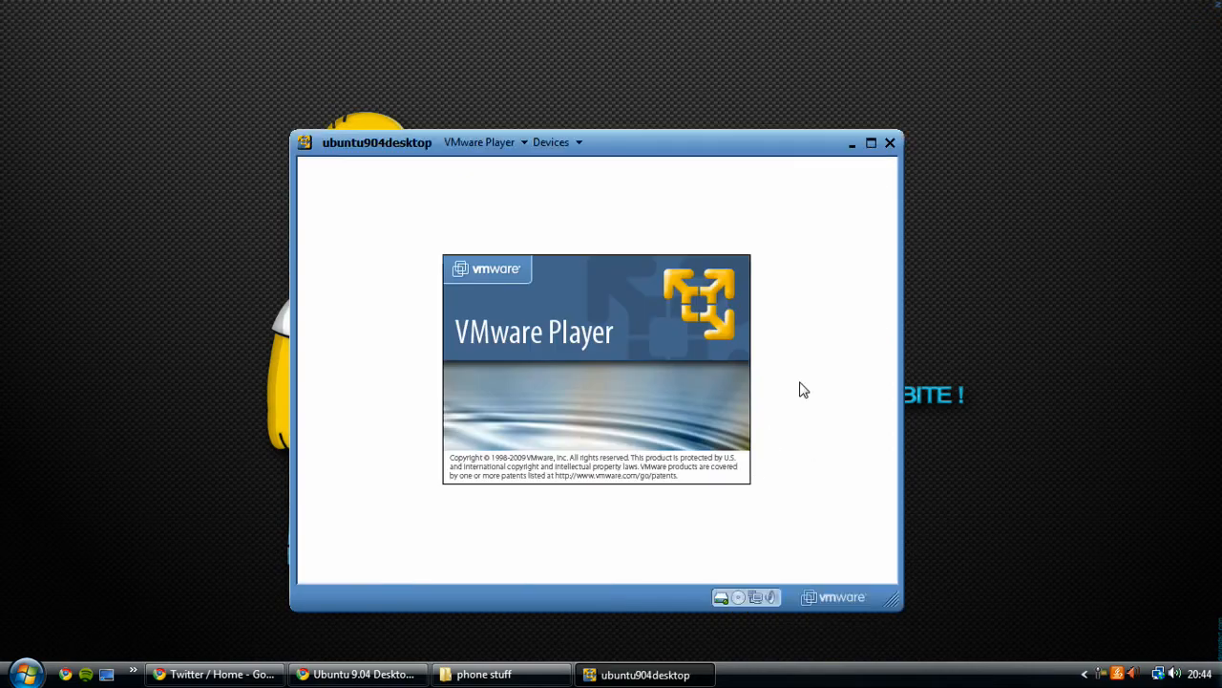
{"action": "mouse_move", "coordinate": [958, 359]}
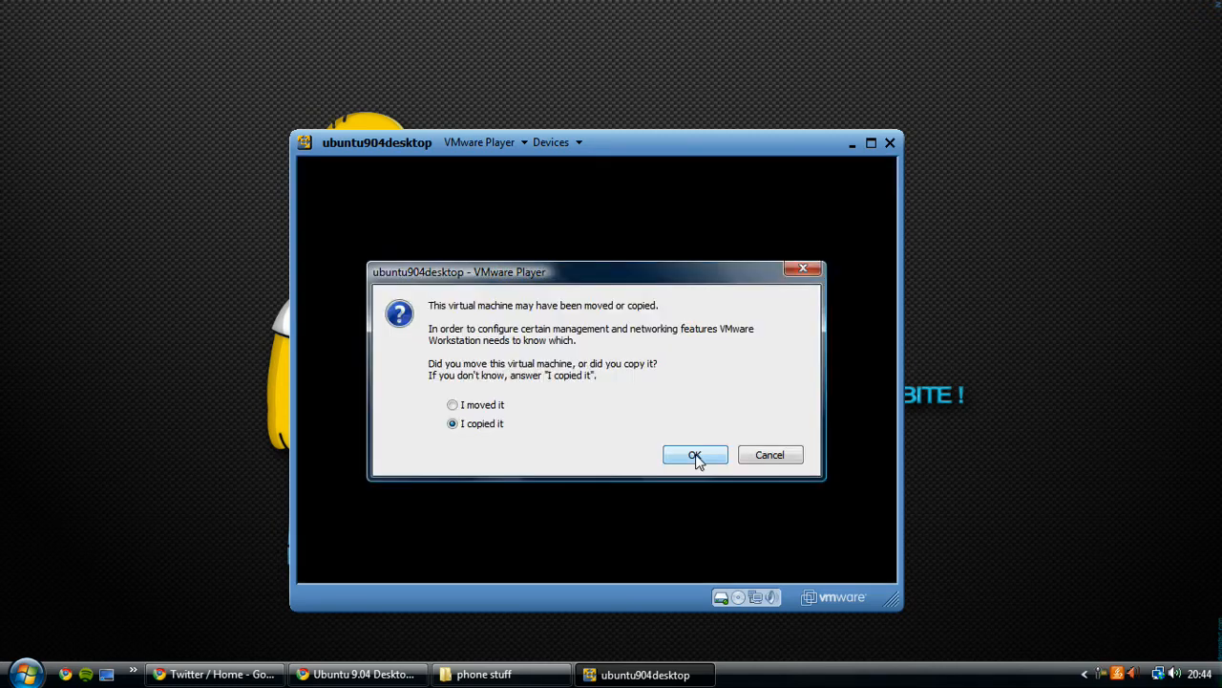
Step: Confirm 'I copied it' so the VM boots to the Ubuntu login screen
{"action": "left_click", "coordinate": [695, 455]}
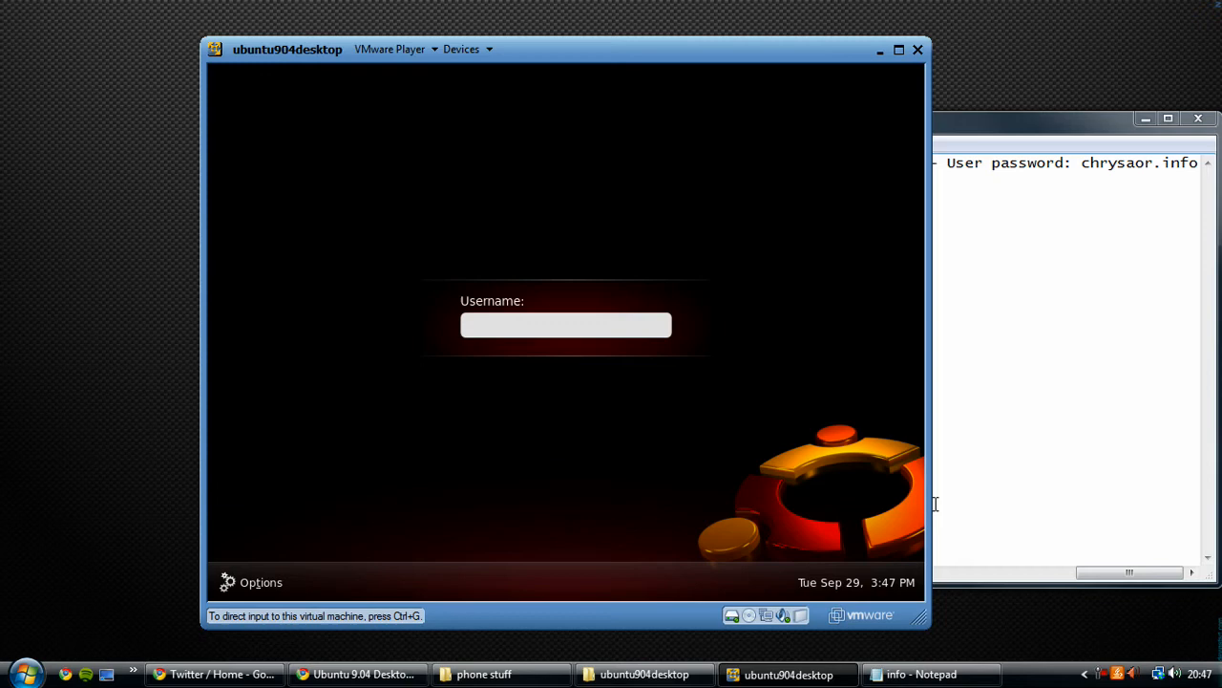
Step: Check the credentials in the Notepad notes and log in to Ubuntu's GNOME desktop
{"action": "left_click", "coordinate": [566, 325]}
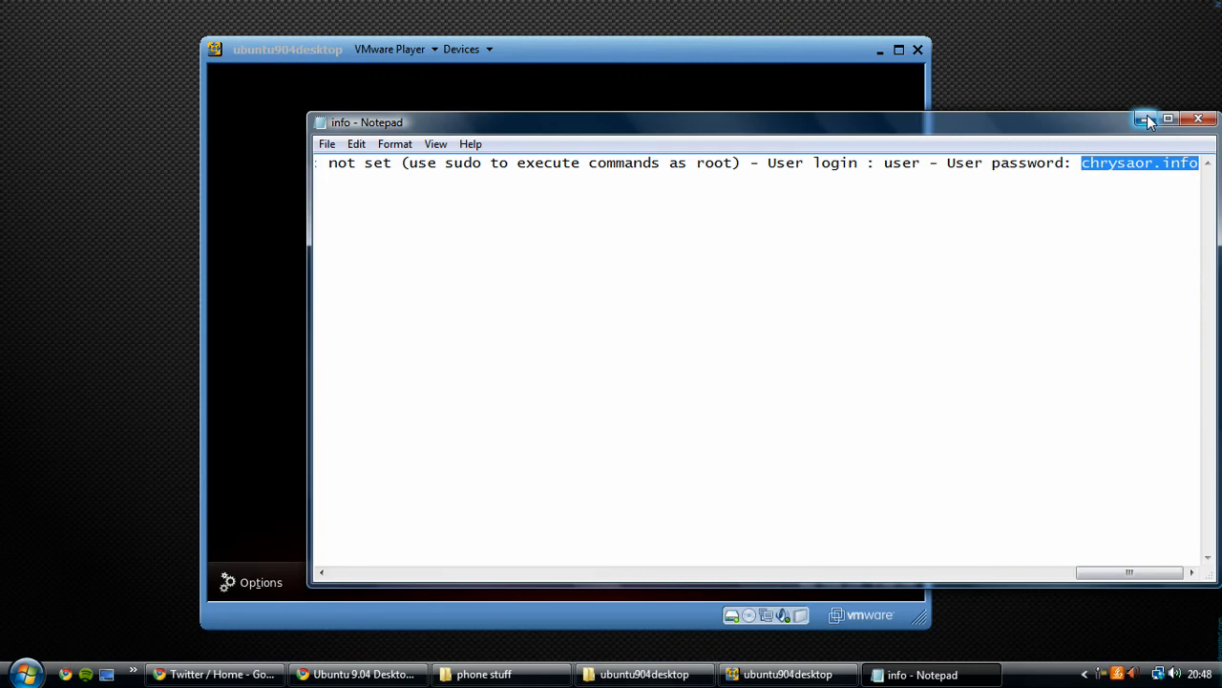
{"action": "left_click", "coordinate": [1144, 118]}
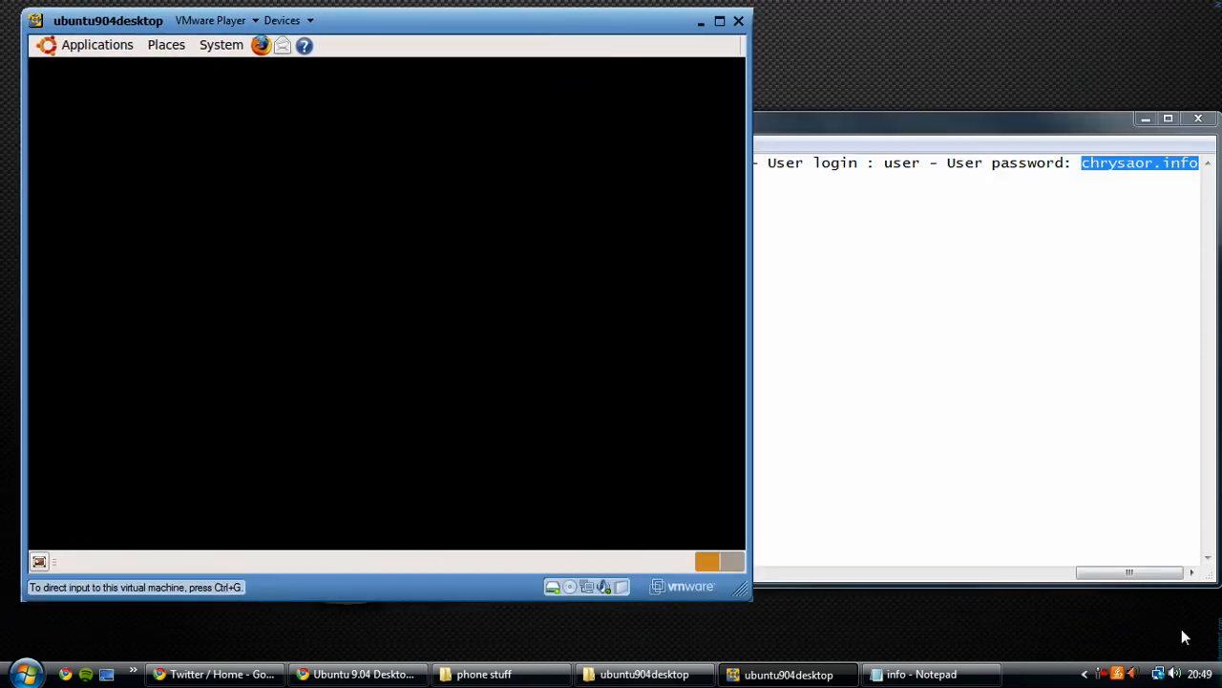
{"action": "left_click", "coordinate": [95, 46]}
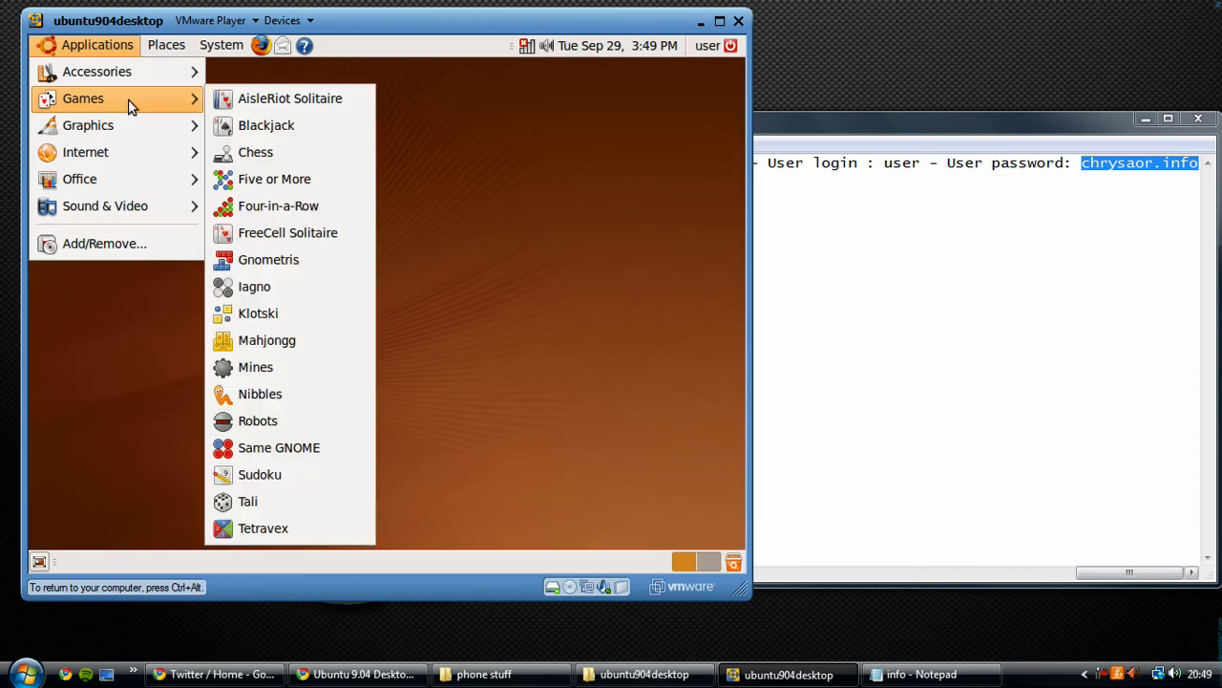
{"action": "left_click", "coordinate": [221, 46]}
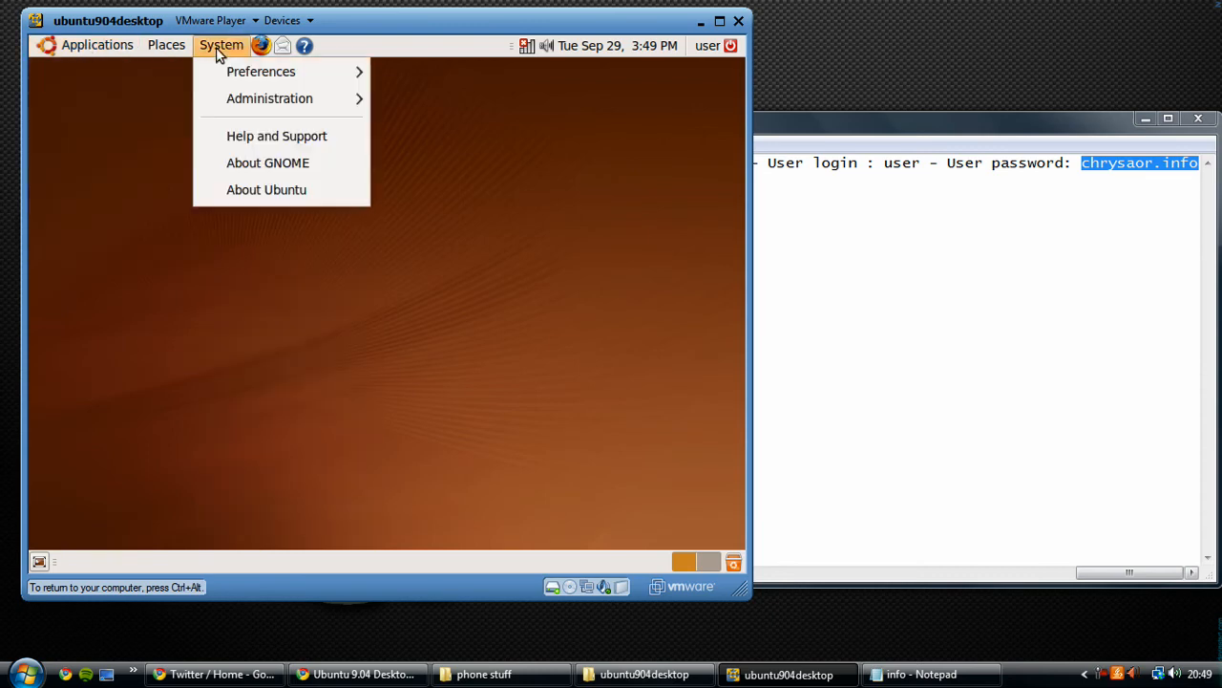
{"action": "mouse_move", "coordinate": [260, 73]}
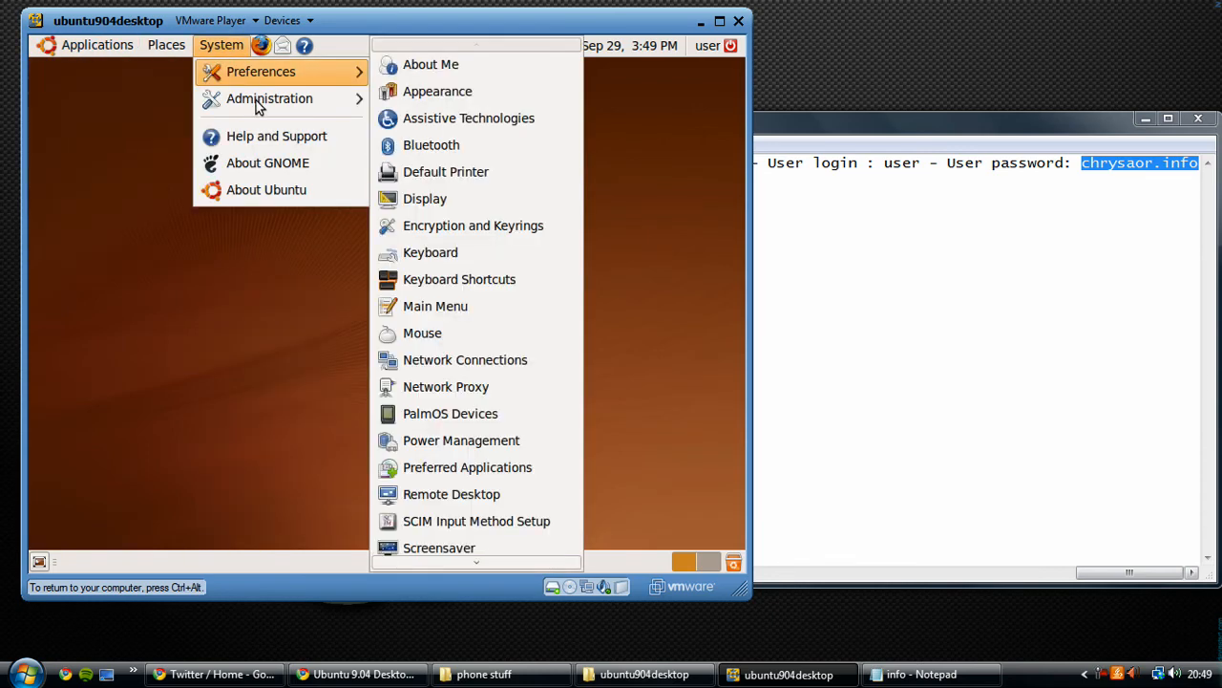
{"action": "left_click", "coordinate": [422, 99]}
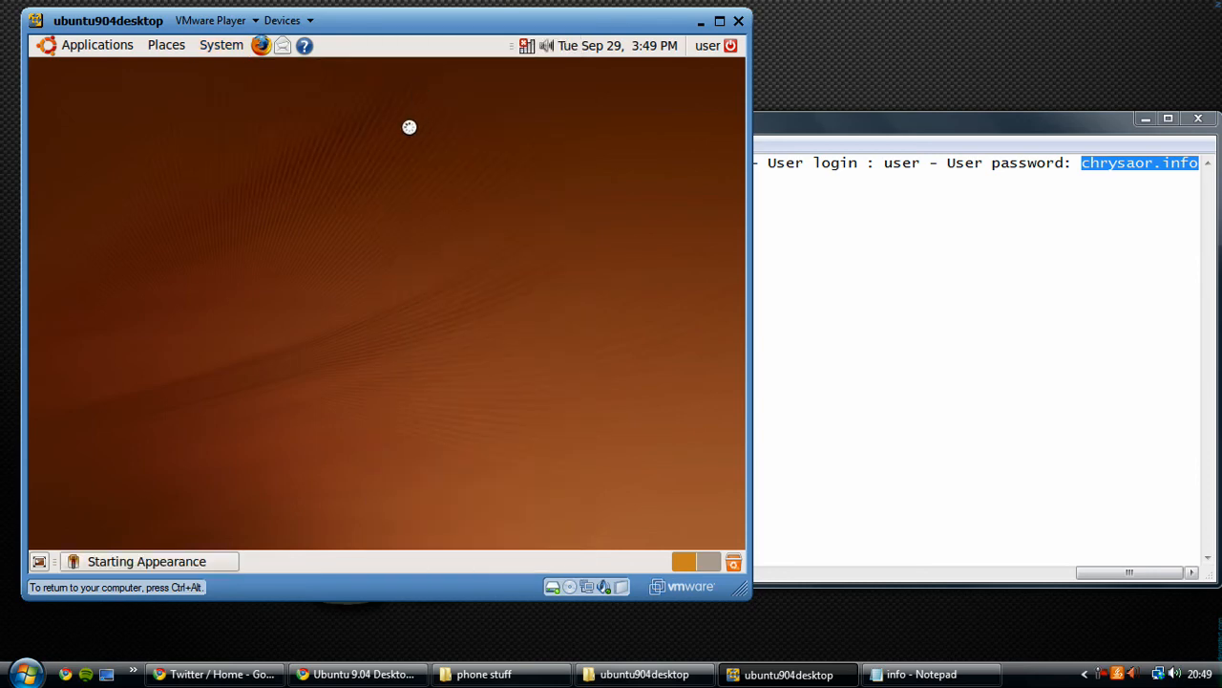
{"action": "mouse_move", "coordinate": [397, 138]}
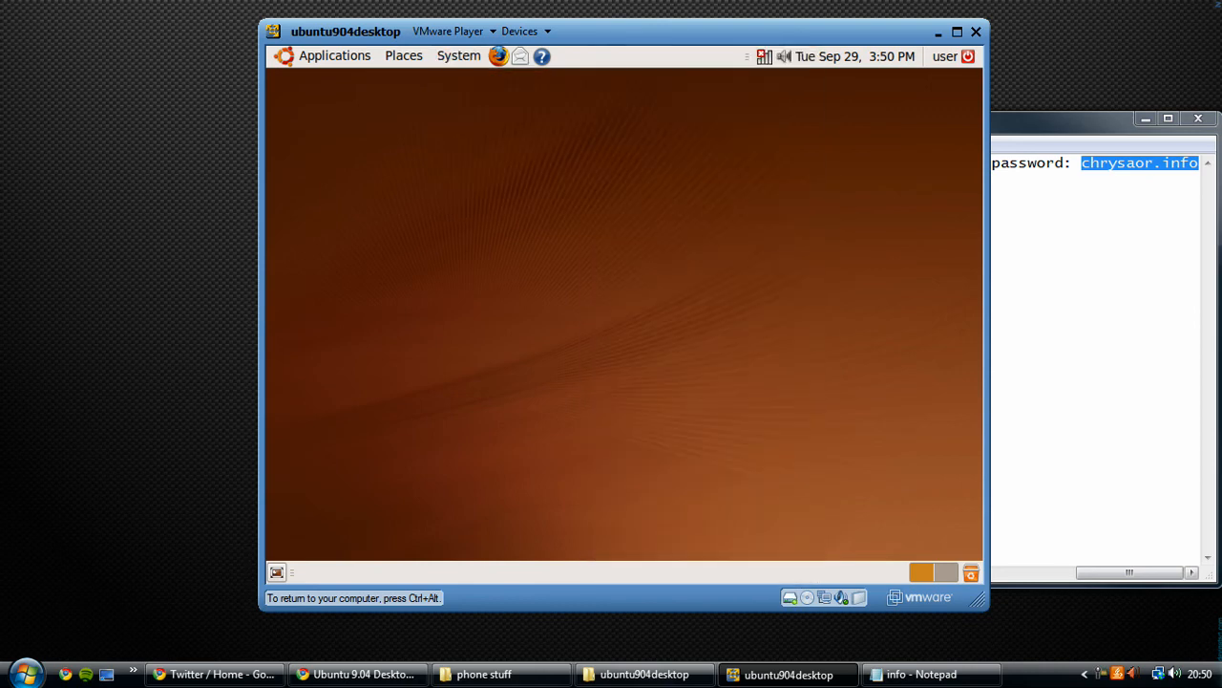
{"action": "mouse_move", "coordinate": [506, 210]}
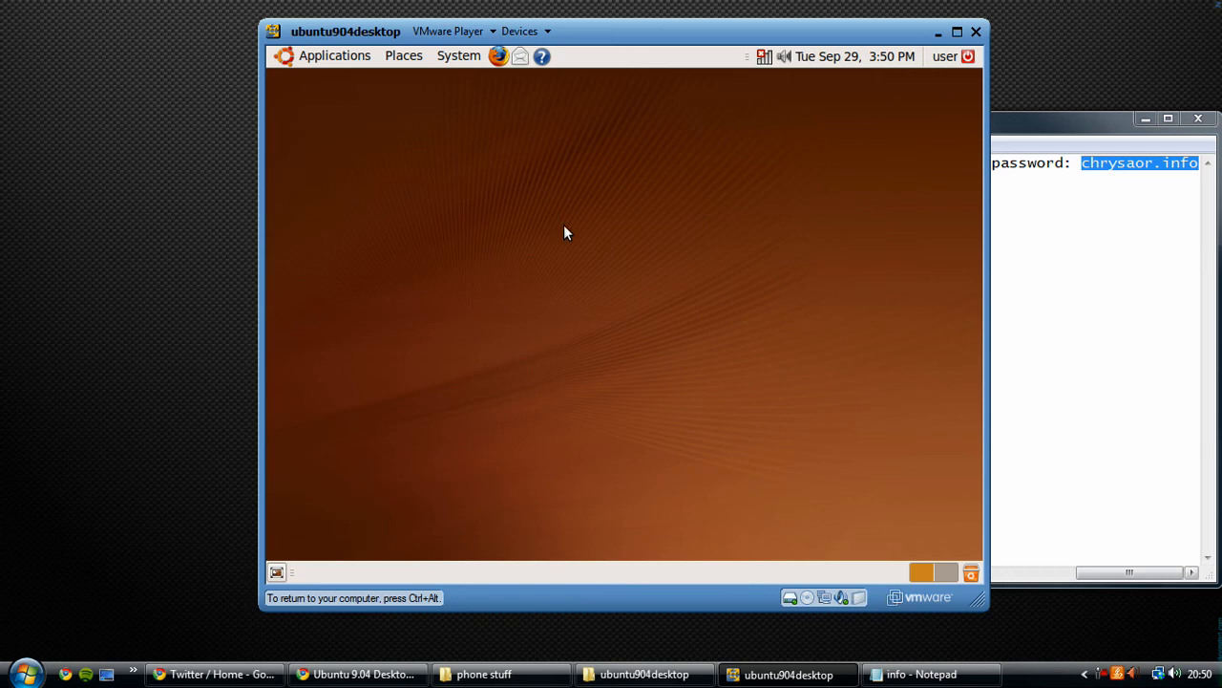
{"action": "mouse_move", "coordinate": [781, 208]}
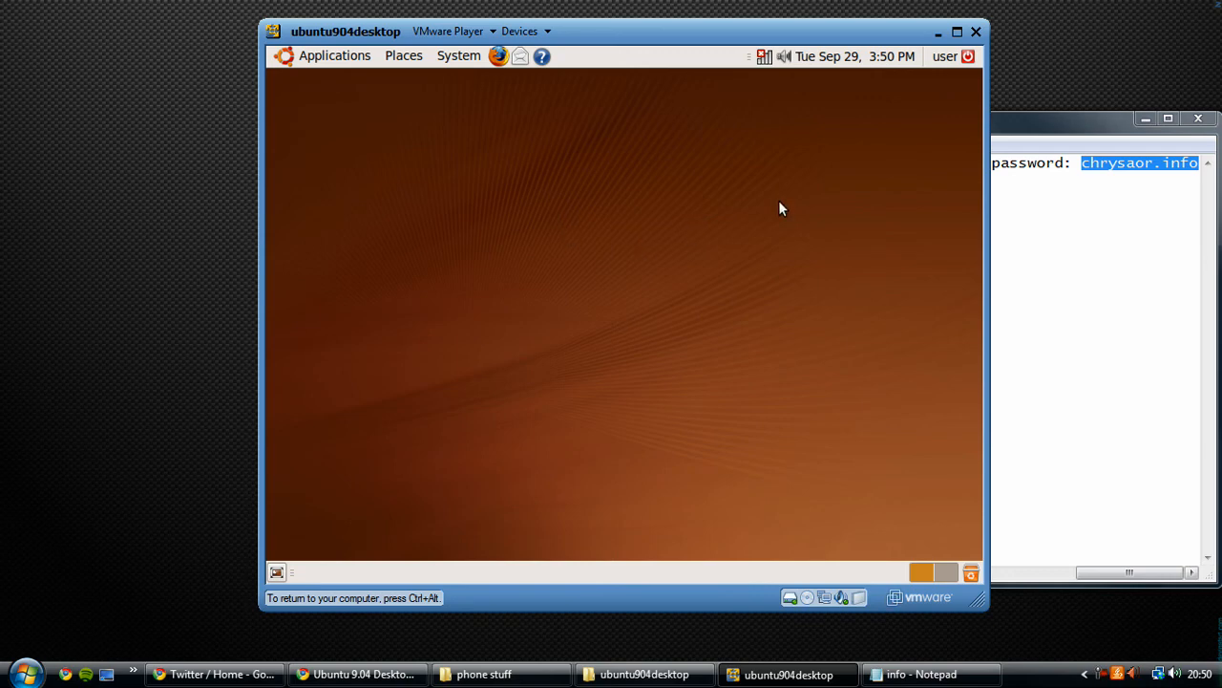